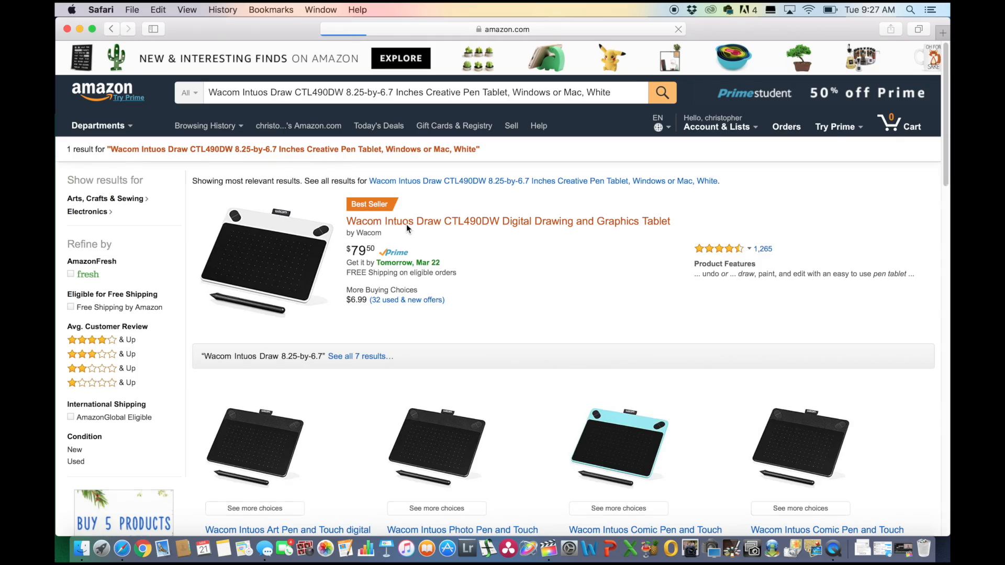
Step: Open the Wacom Intuos Draw CTL490DW result to view its Amazon product page
click(508, 220)
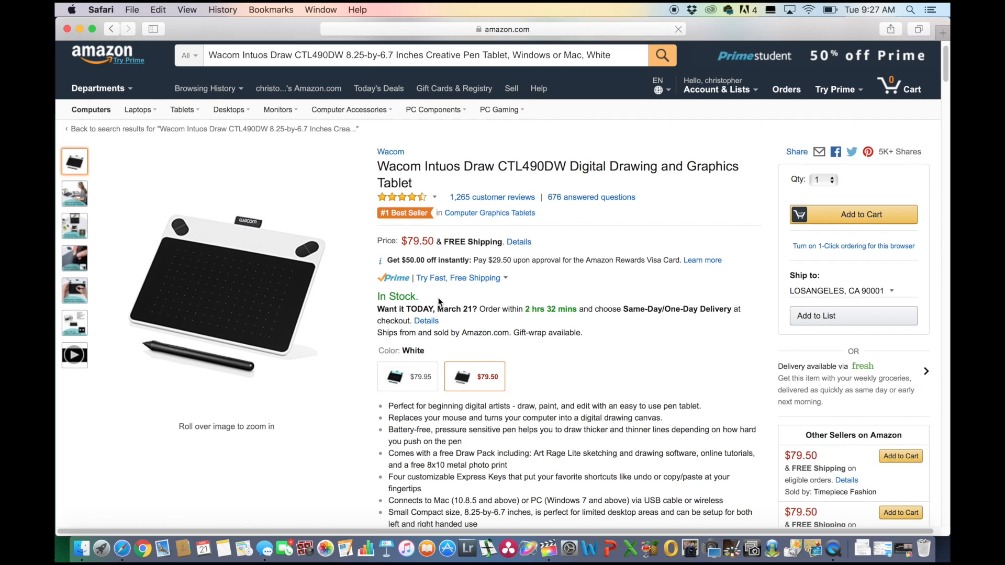
mouse_move(634, 364)
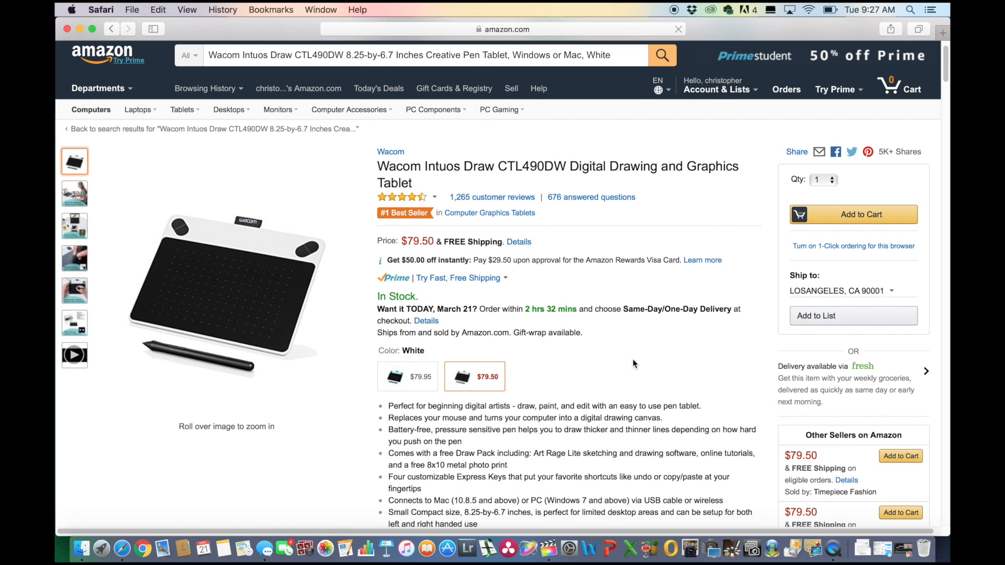
click(678, 29)
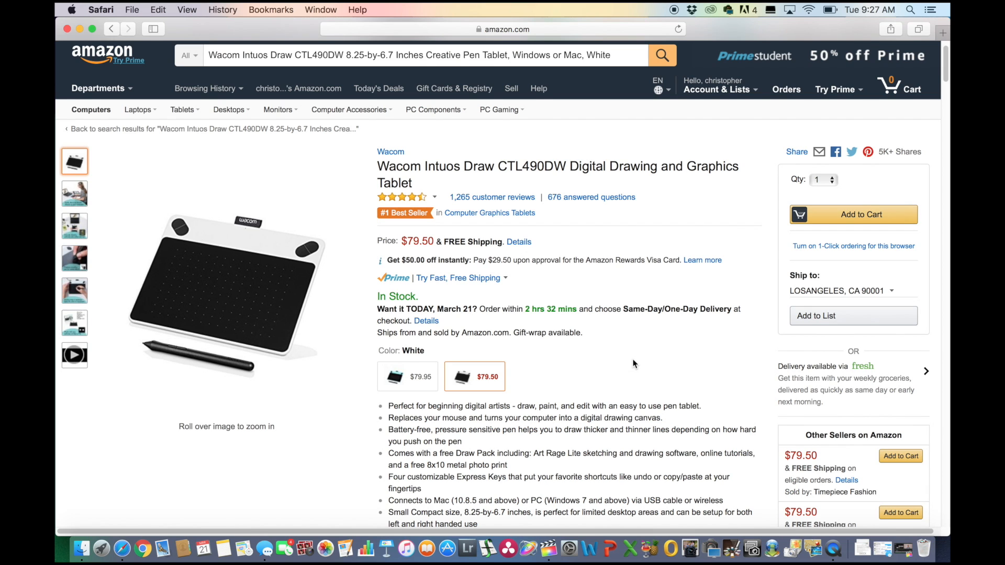
mouse_move(660, 6)
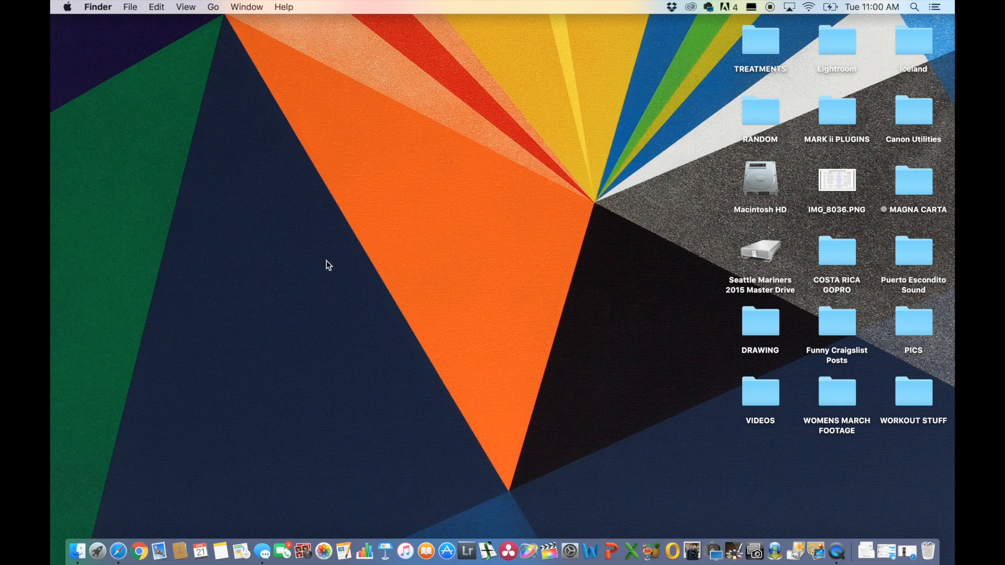
Step: Create a new desktop folder via File > New Folder and name it 'HOW TO DRAW'
click(130, 7)
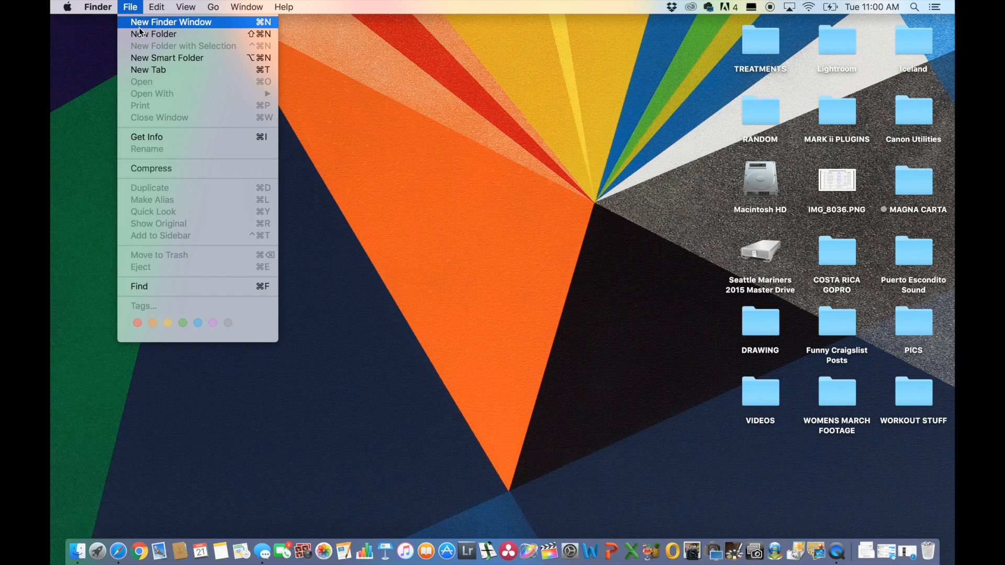
click(153, 34)
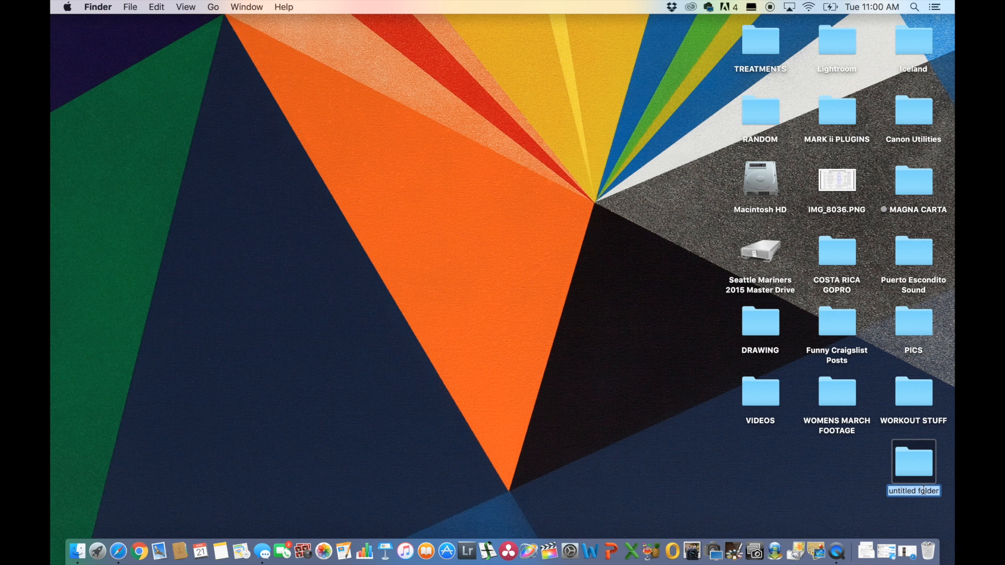
text(HOW TO DRAW)
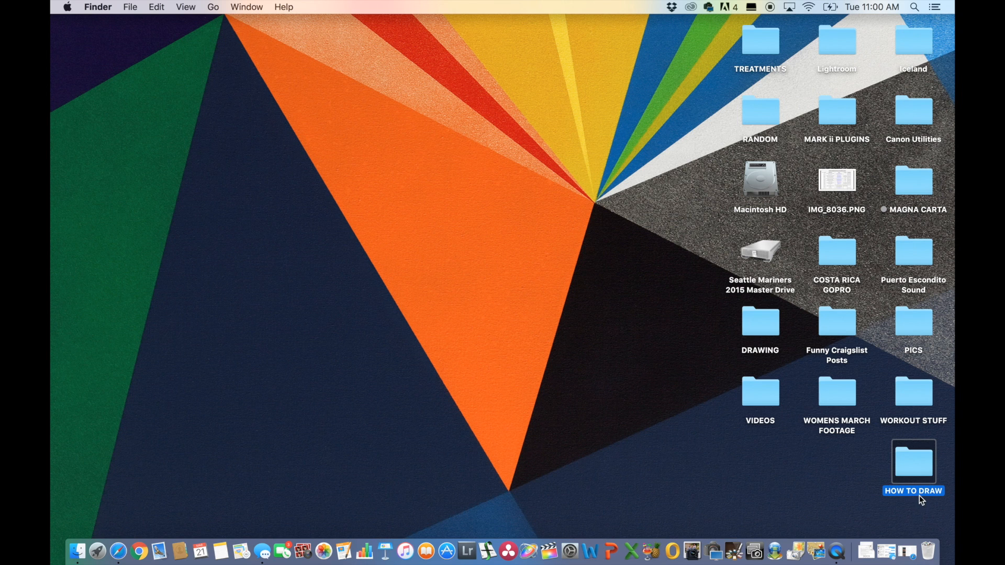
mouse_move(913, 477)
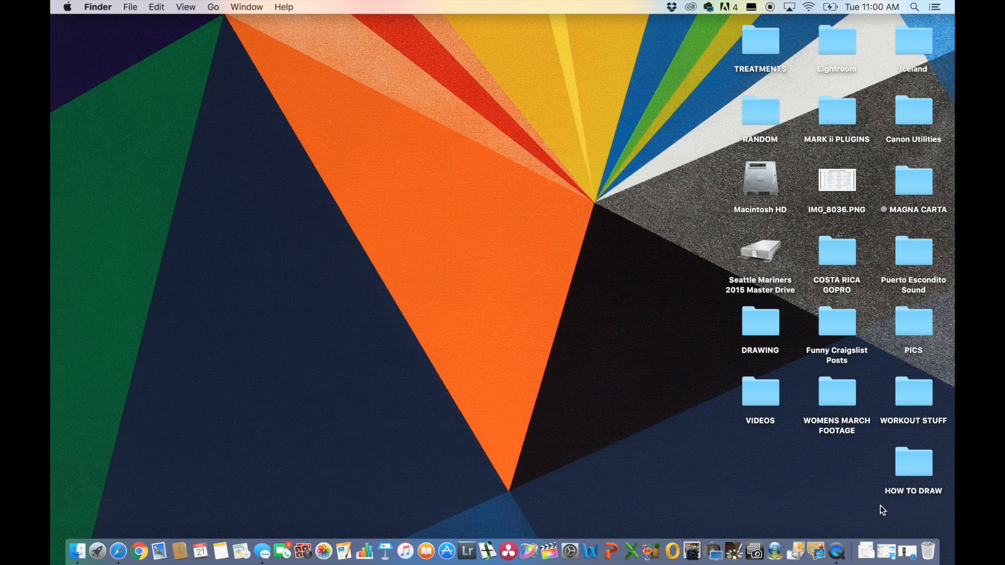
mouse_move(904, 530)
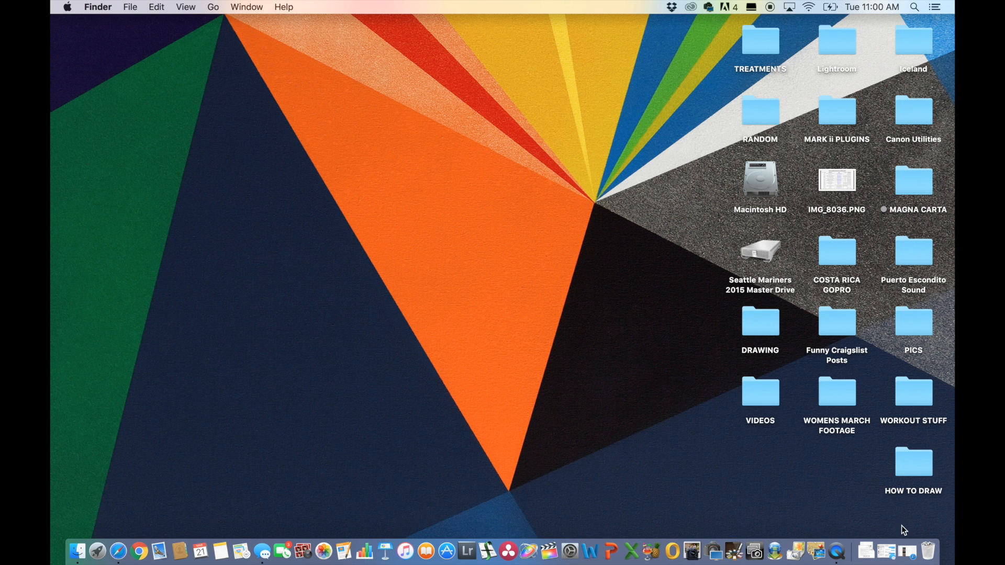
mouse_move(384, 551)
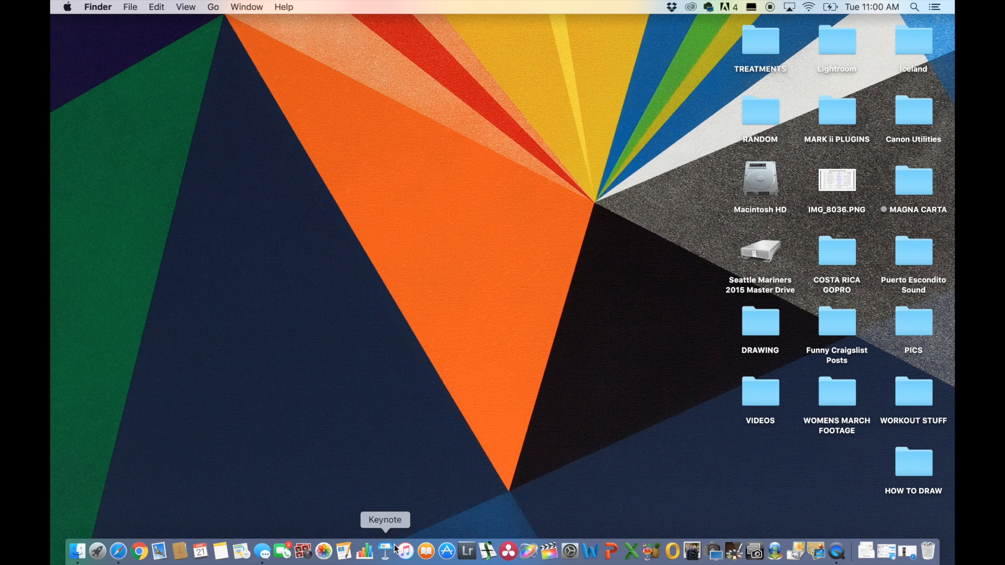
mouse_move(548, 552)
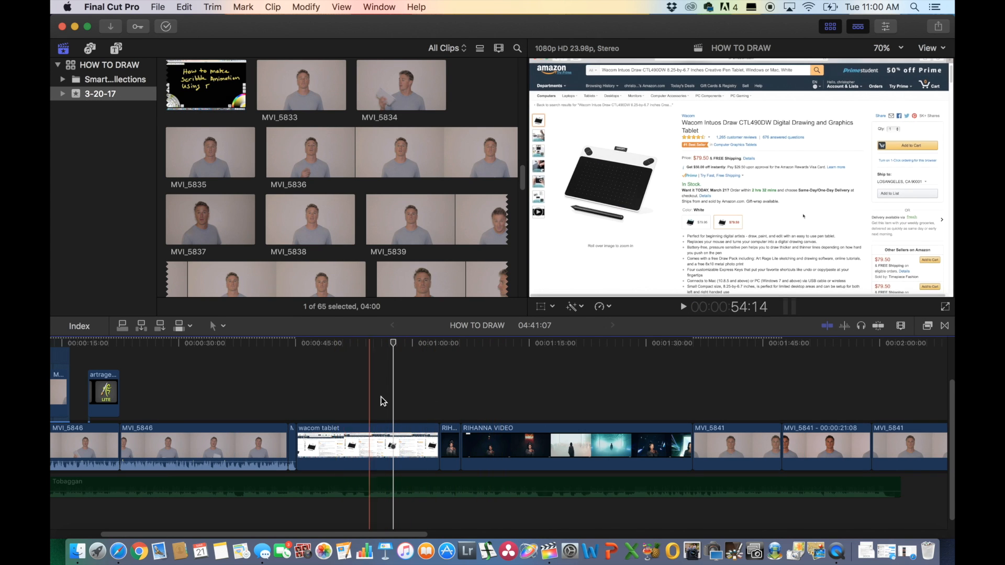
Step: Place the playhead on a dark frame of the RIHANNA VIDEO clip for export
click(452, 395)
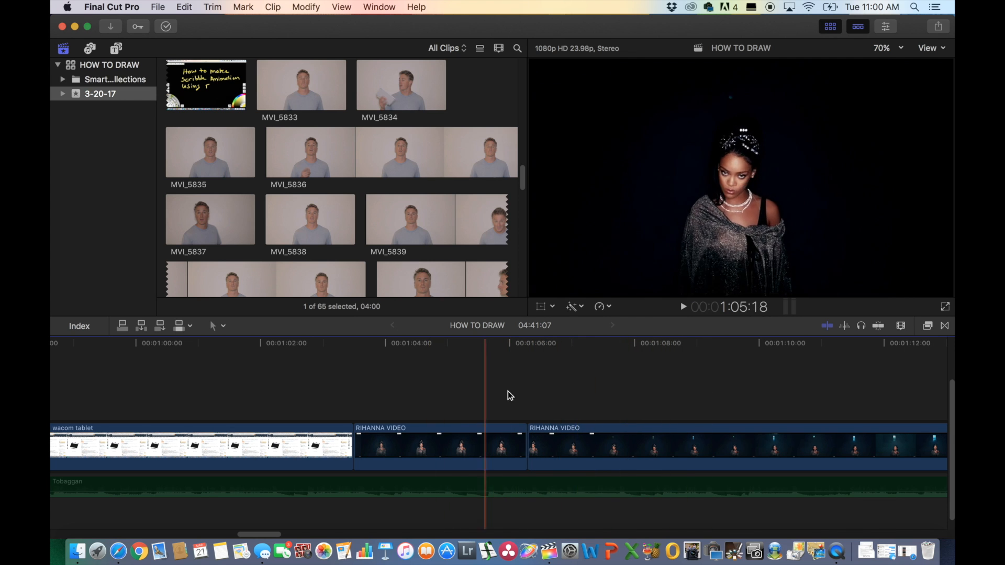
click(540, 384)
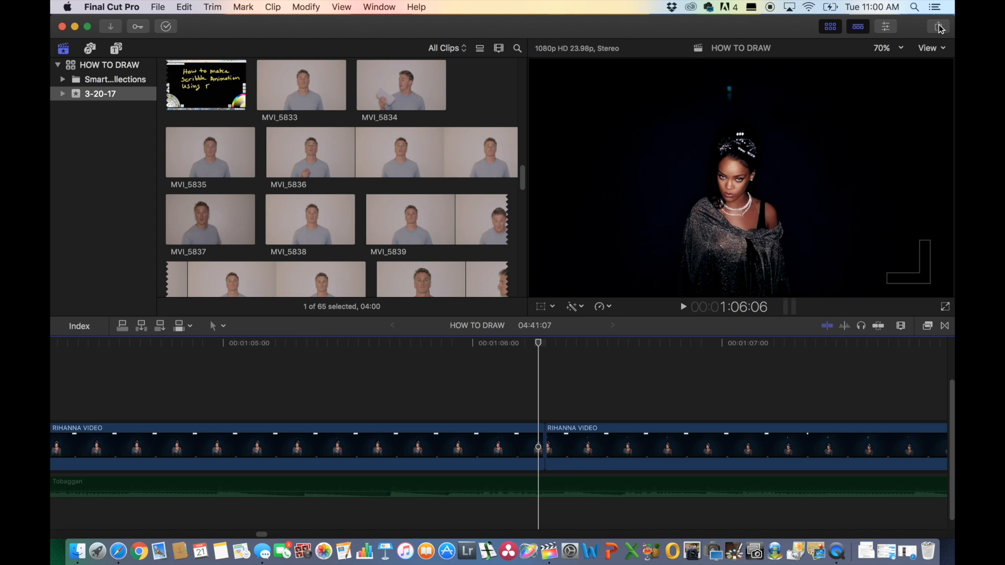
Step: Start a Save Current Frame export from the Share menu and continue to the destination
click(938, 26)
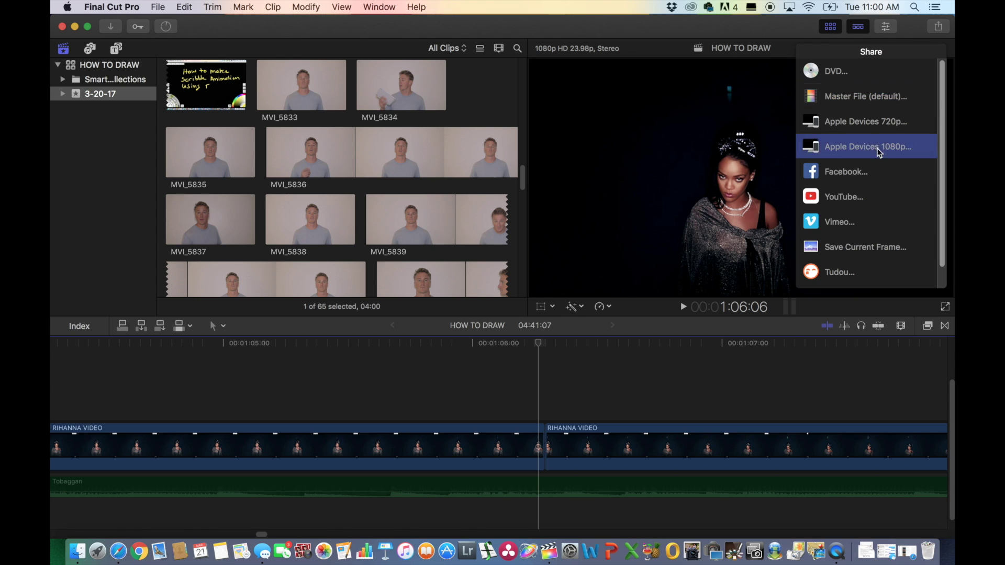
click(865, 247)
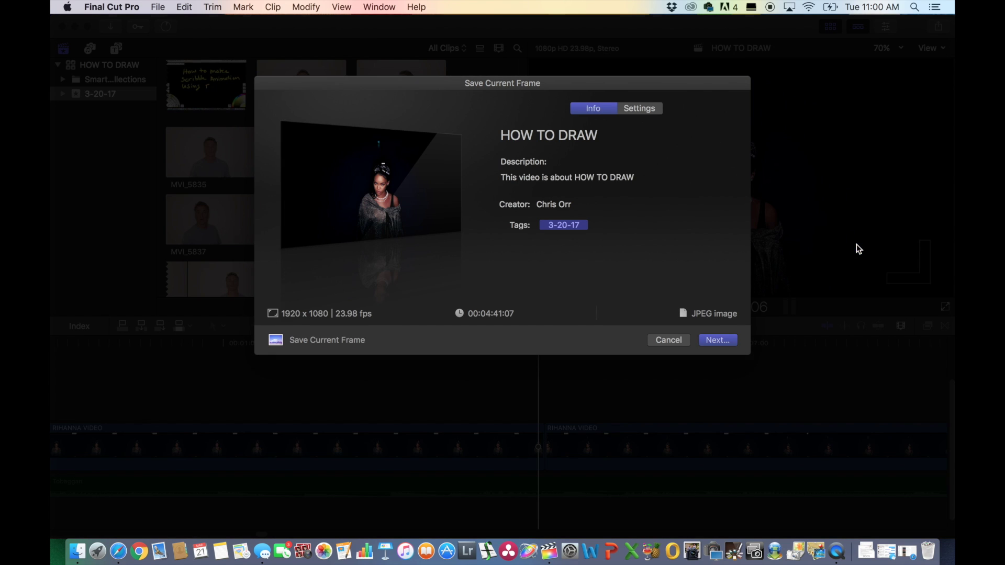
click(716, 339)
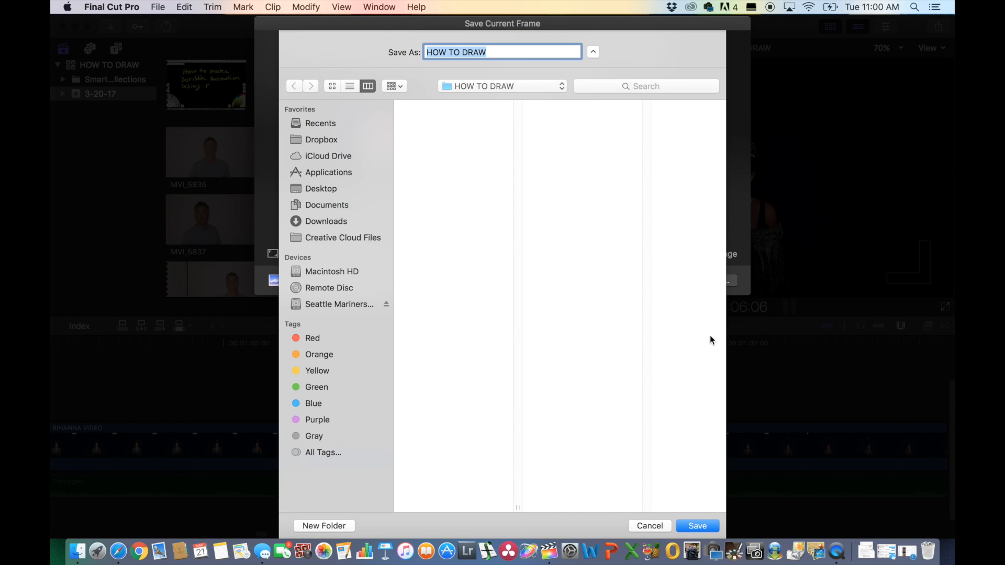
mouse_move(326, 191)
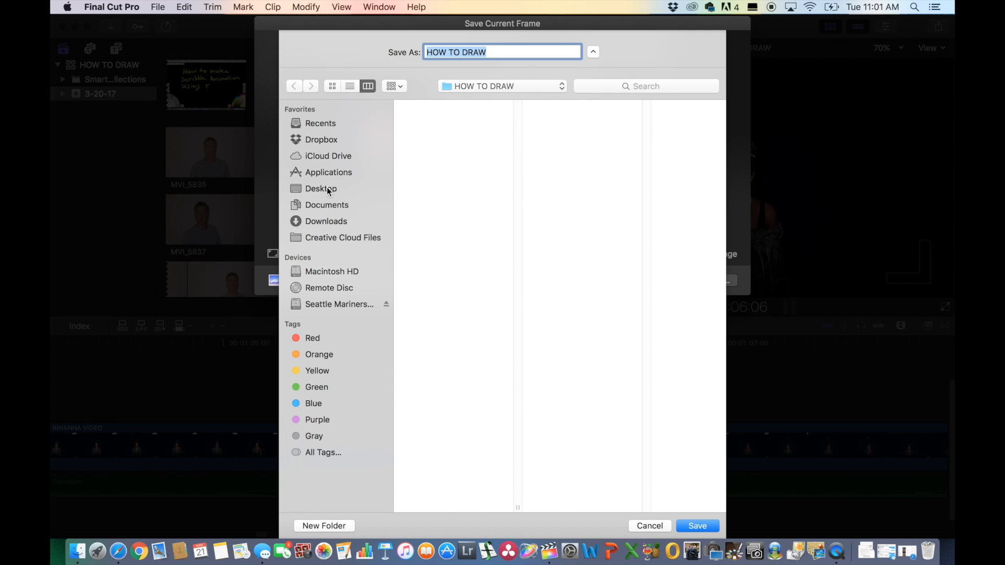
Step: Save the frame as a JPEG into Desktop > HOW TO DRAW
click(320, 188)
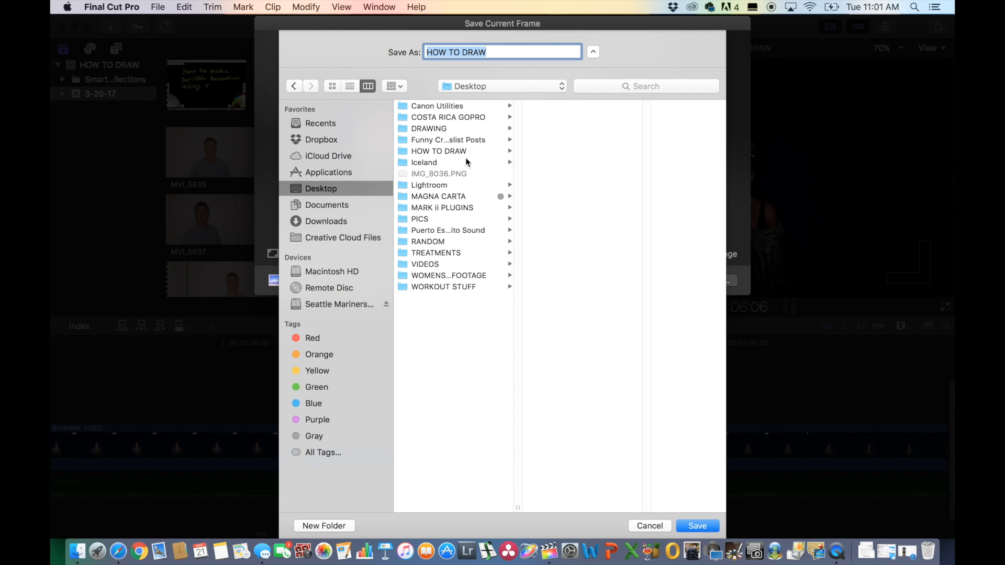
click(439, 151)
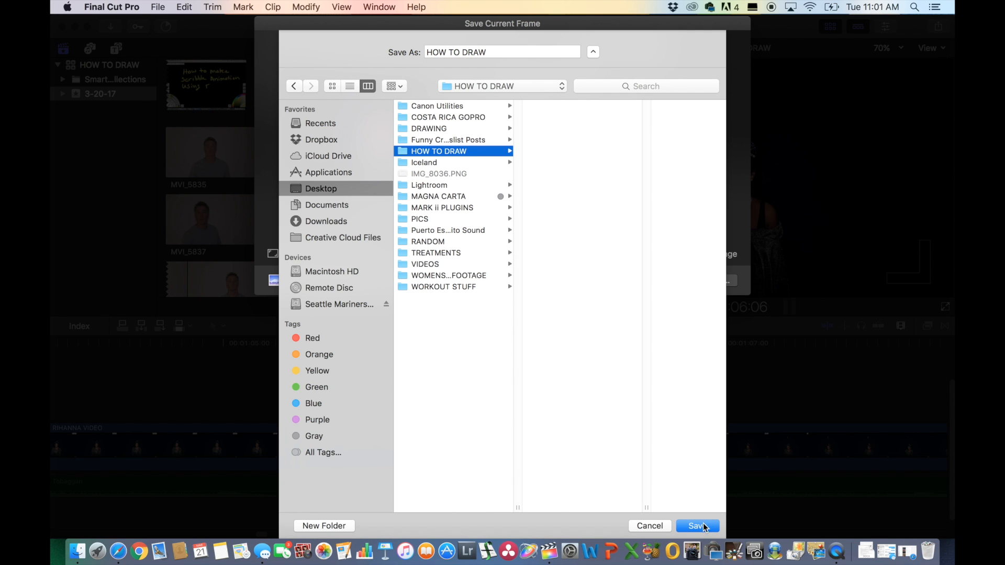
click(697, 525)
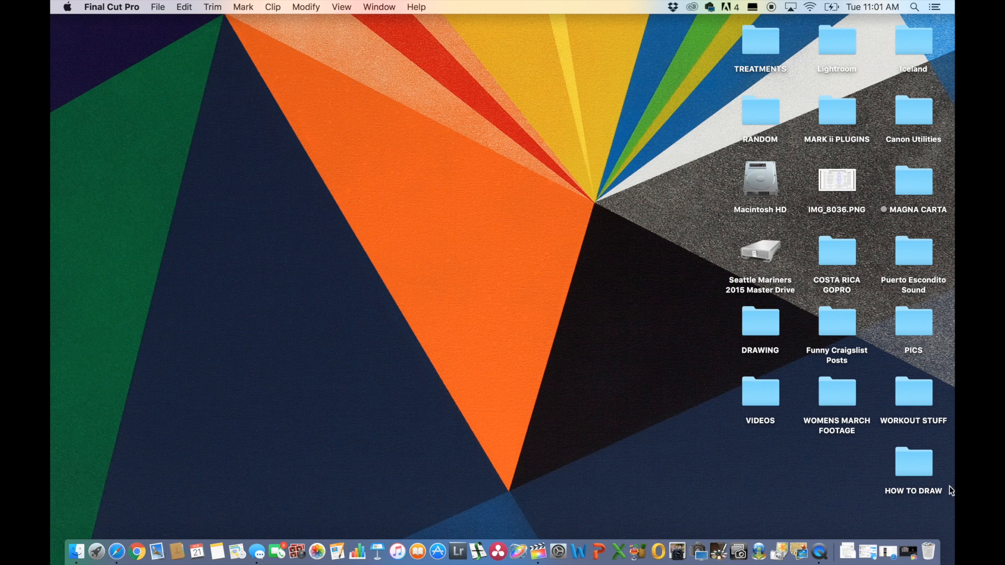
double_click(913, 461)
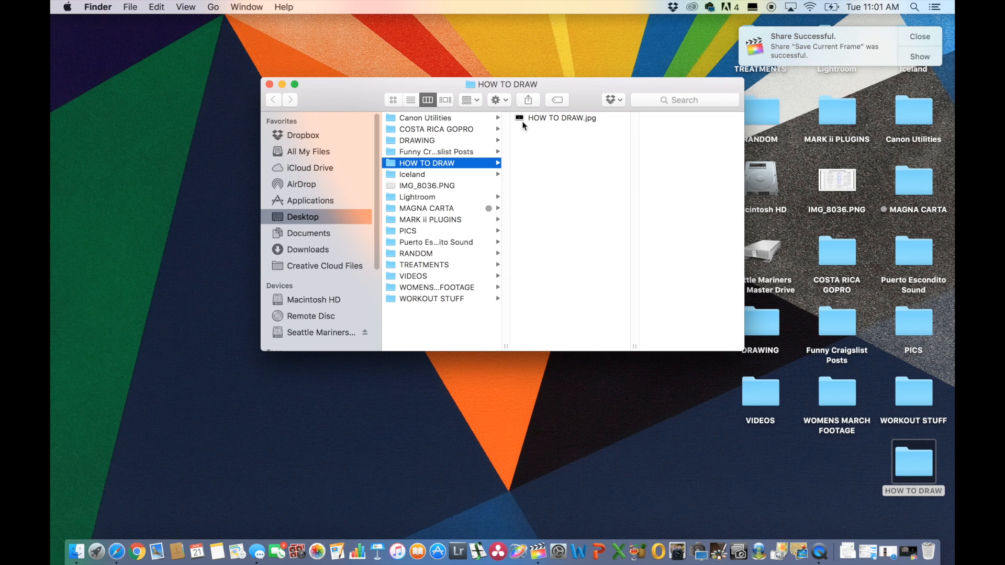
click(269, 84)
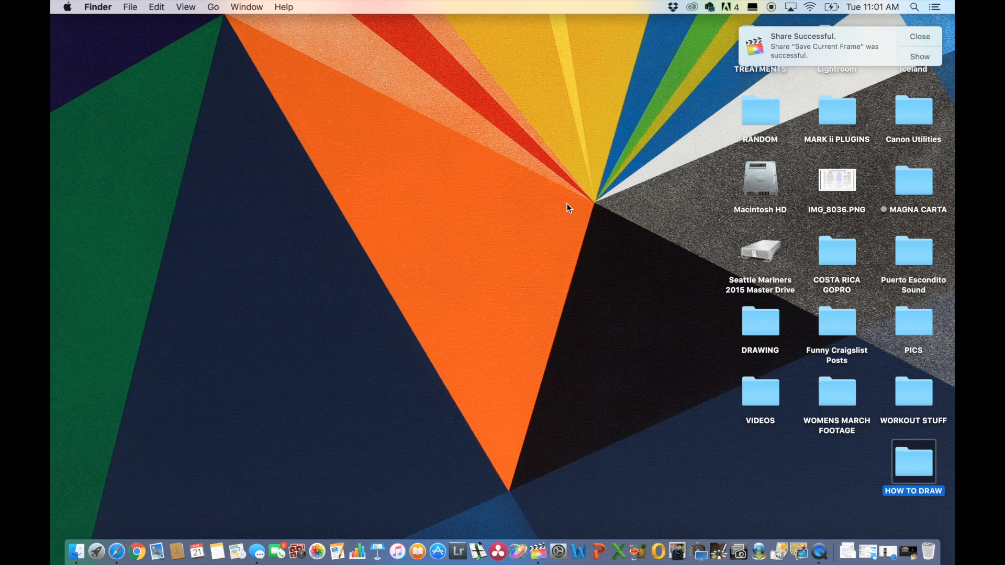
click(920, 35)
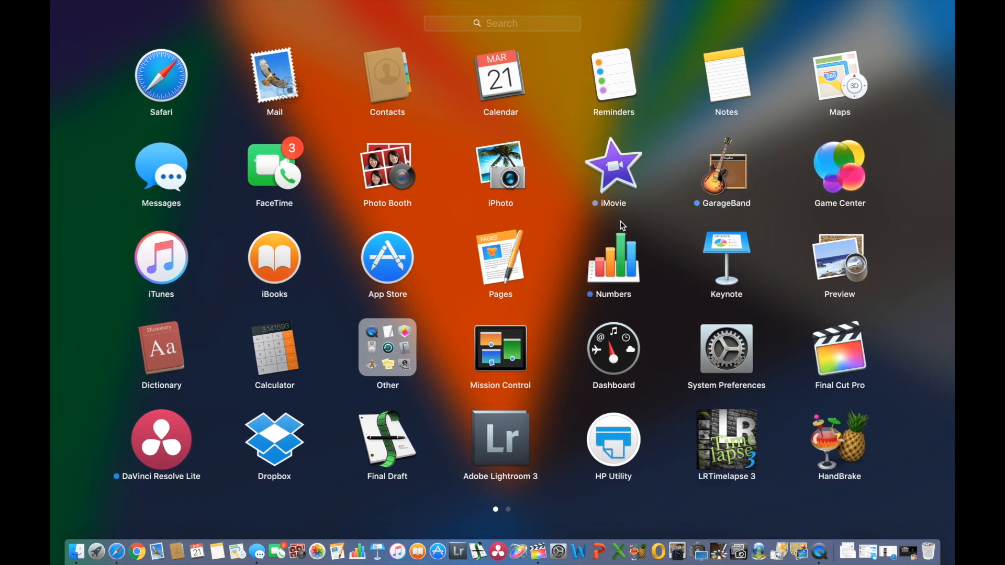
Step: Launch ArtRage Lite with a new blank Untitled white canvas
scroll(left, 3)
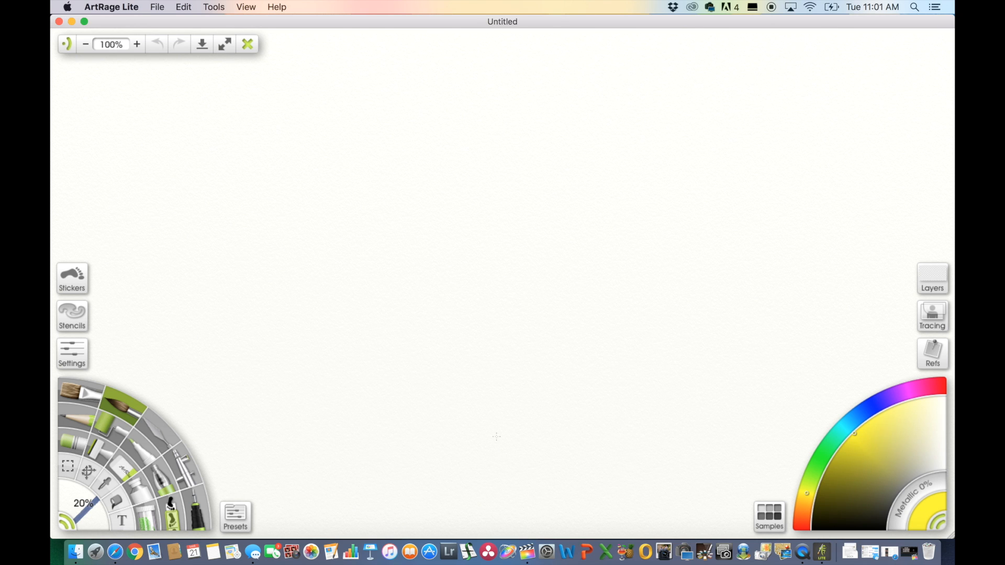
mouse_move(503, 328)
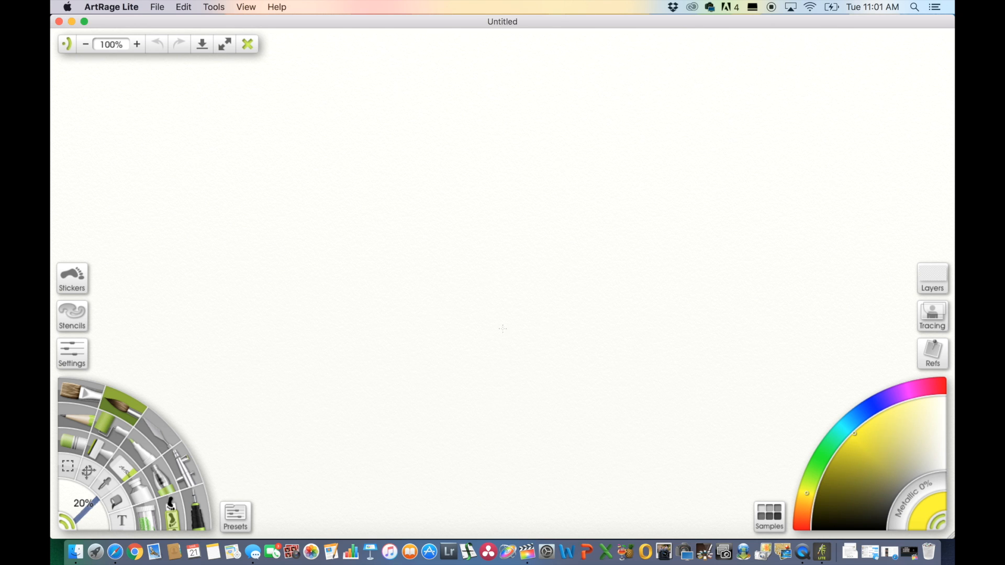
mouse_move(464, 249)
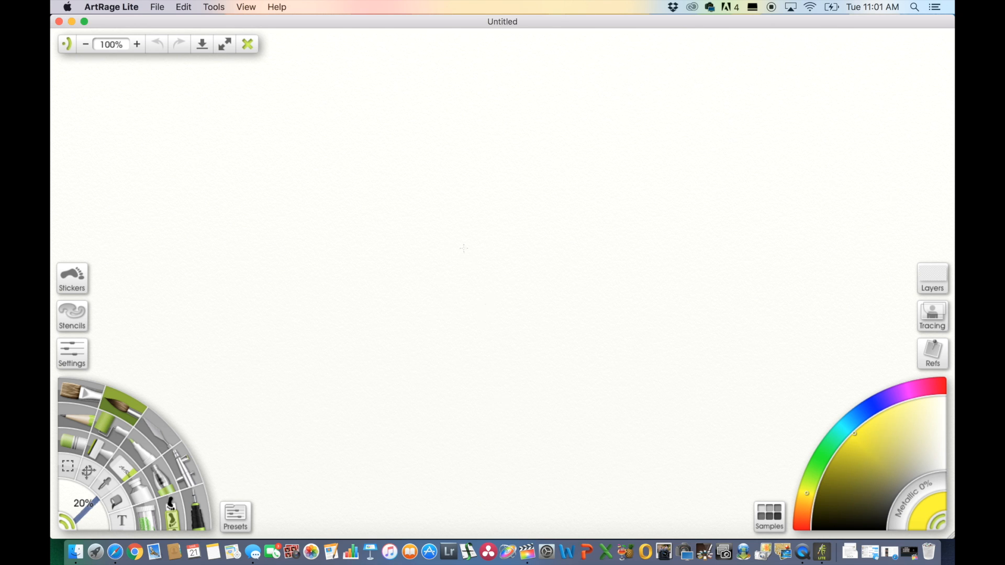
mouse_move(484, 251)
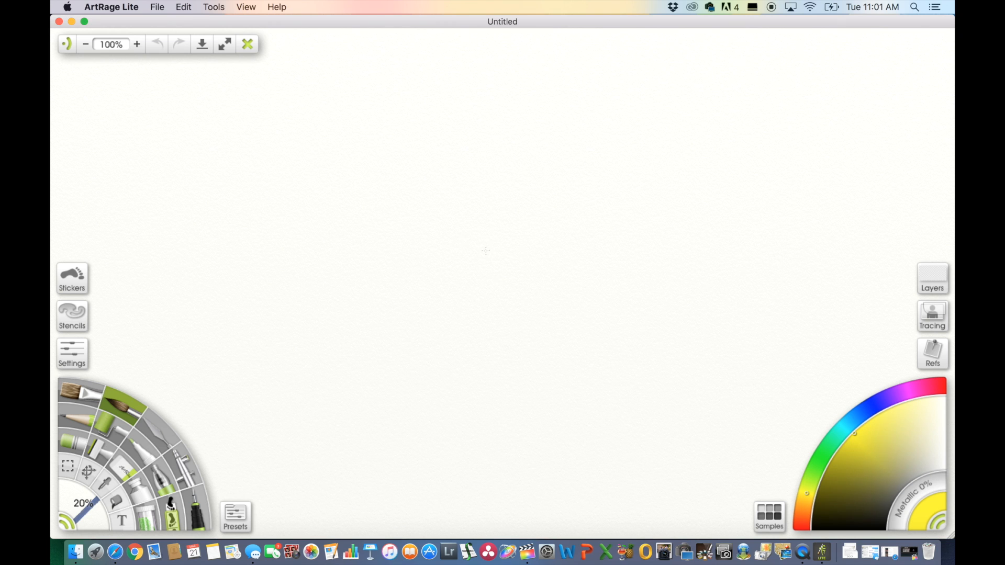
mouse_move(396, 161)
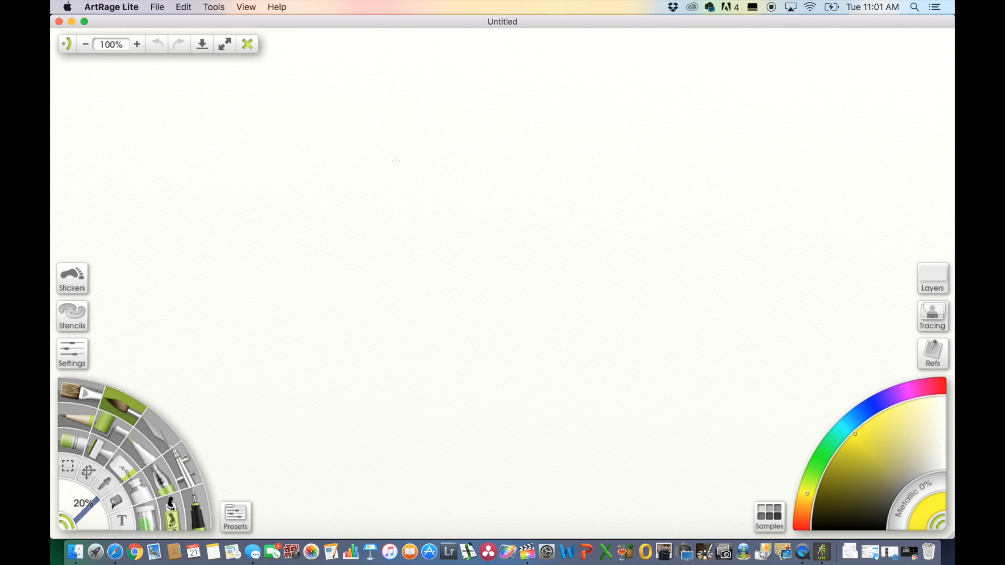
mouse_move(387, 213)
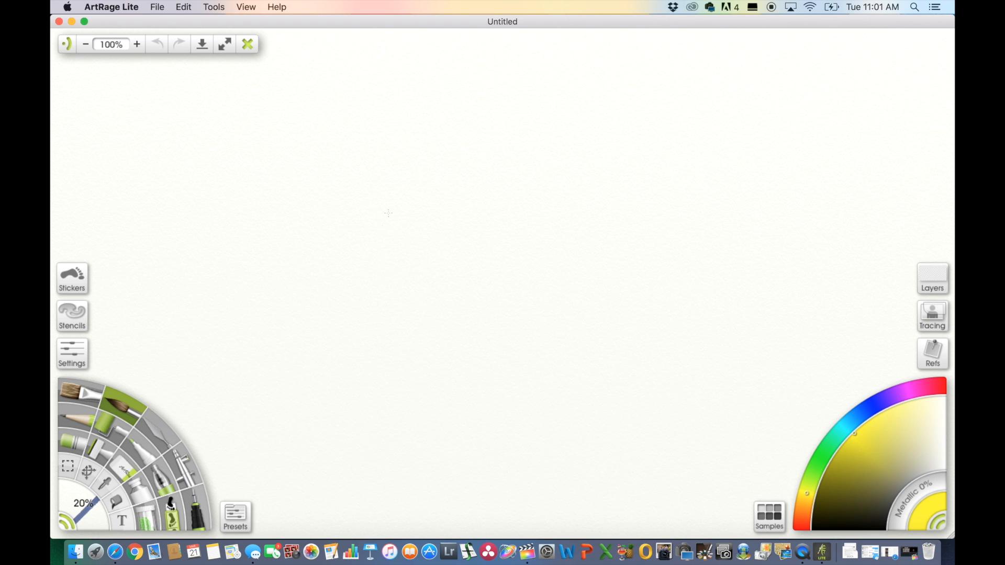
mouse_move(250, 11)
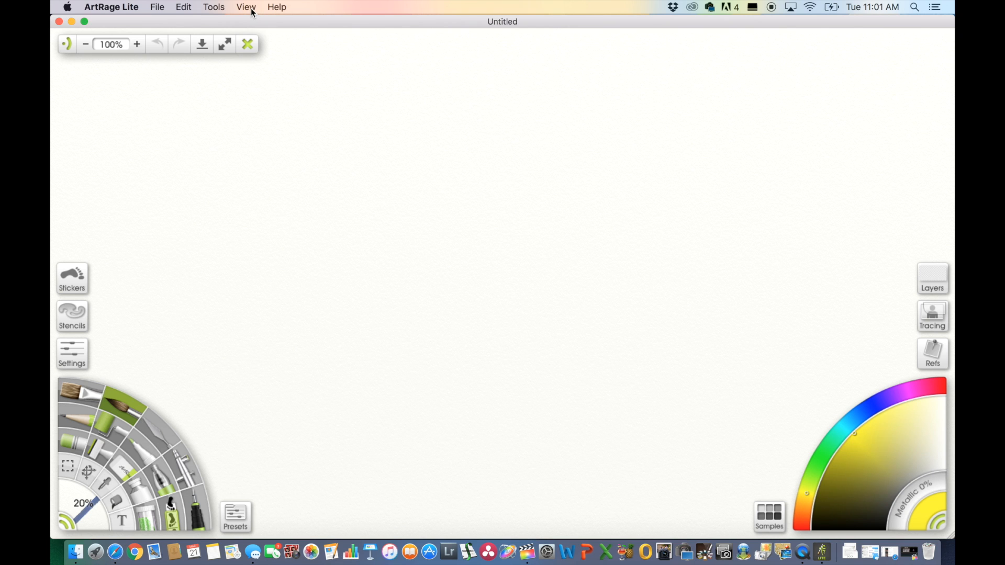
Step: Set the canvas colour to black in Canvas Settings and dismiss the panel
click(246, 7)
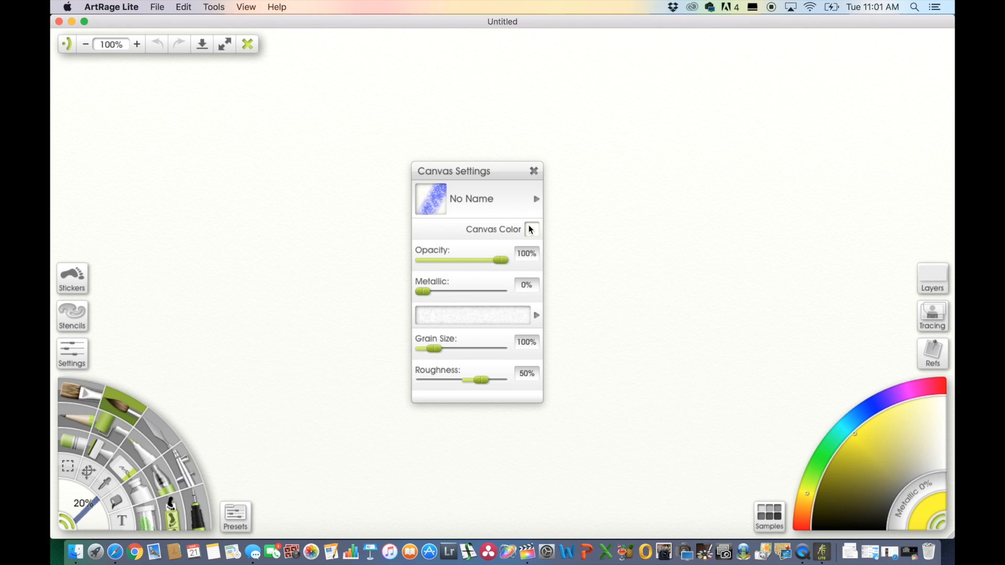
mouse_move(531, 233)
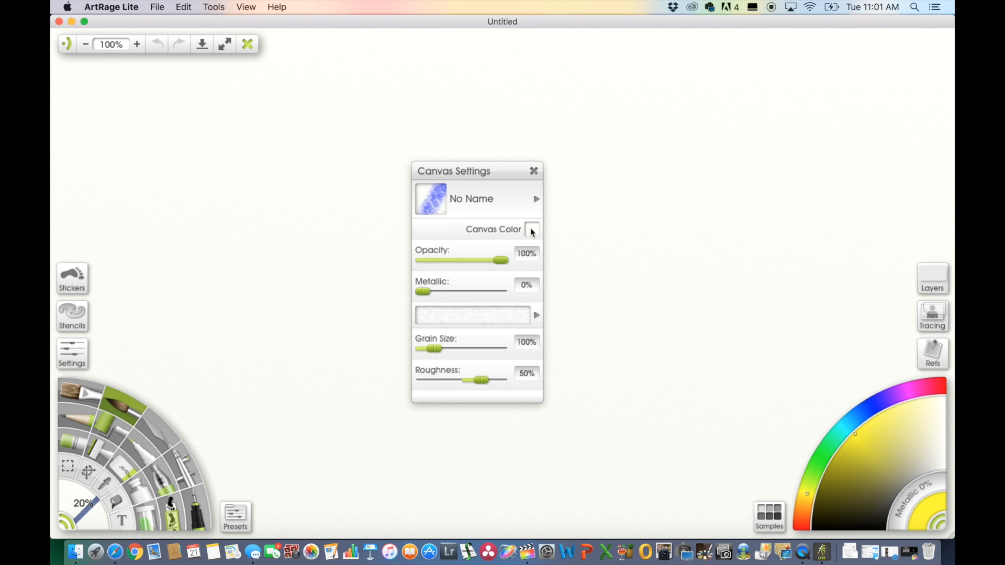
click(531, 229)
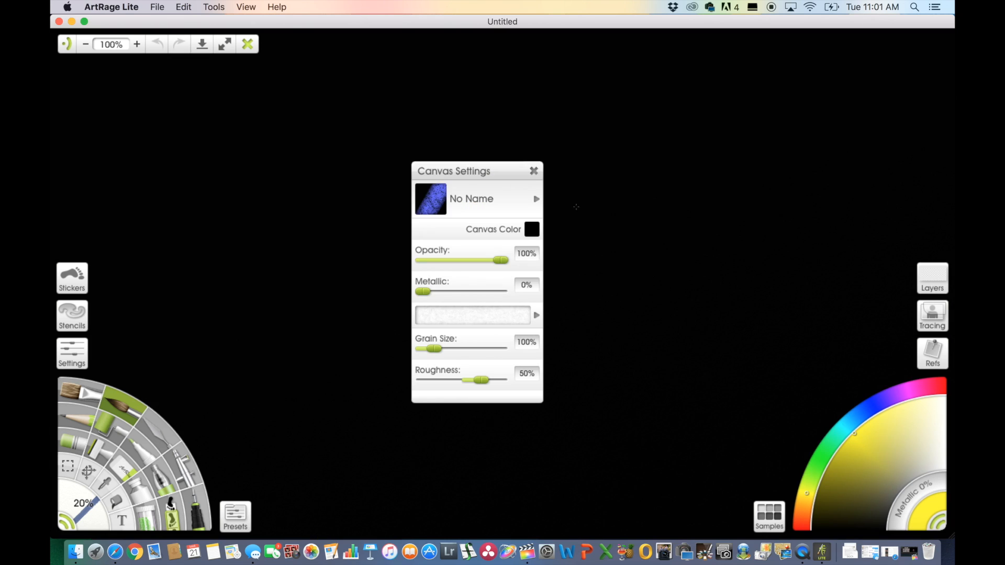
click(534, 171)
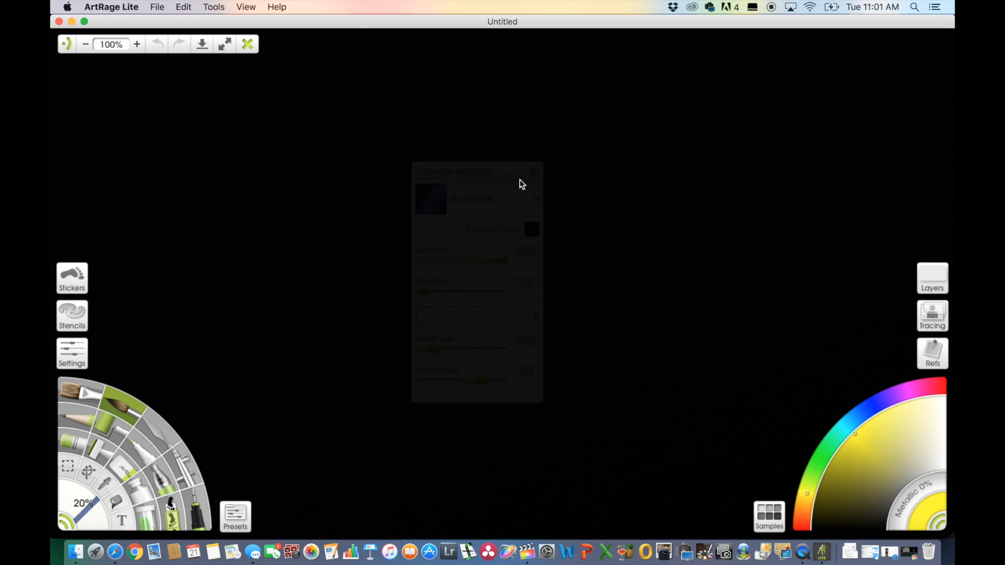
click(532, 170)
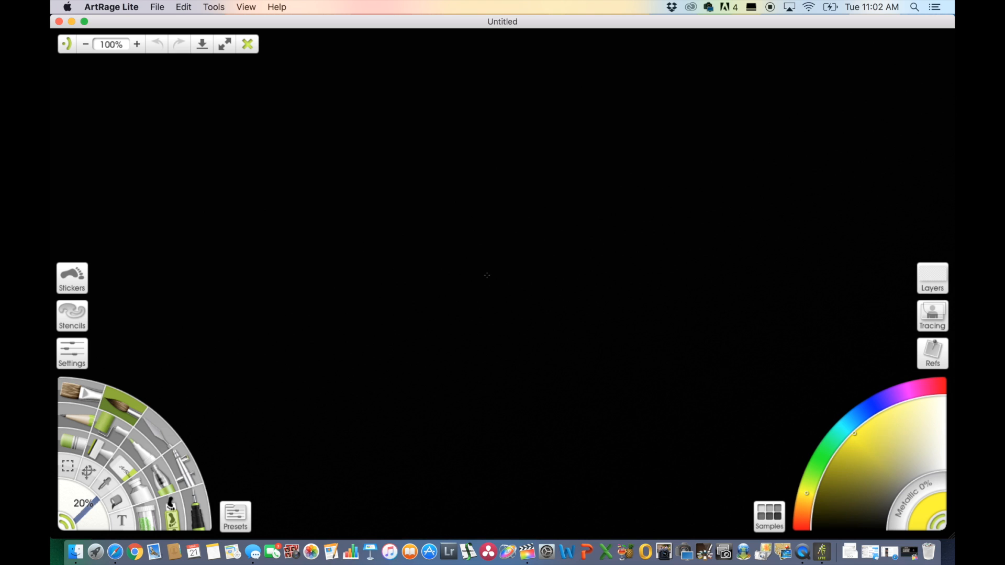
mouse_move(426, 241)
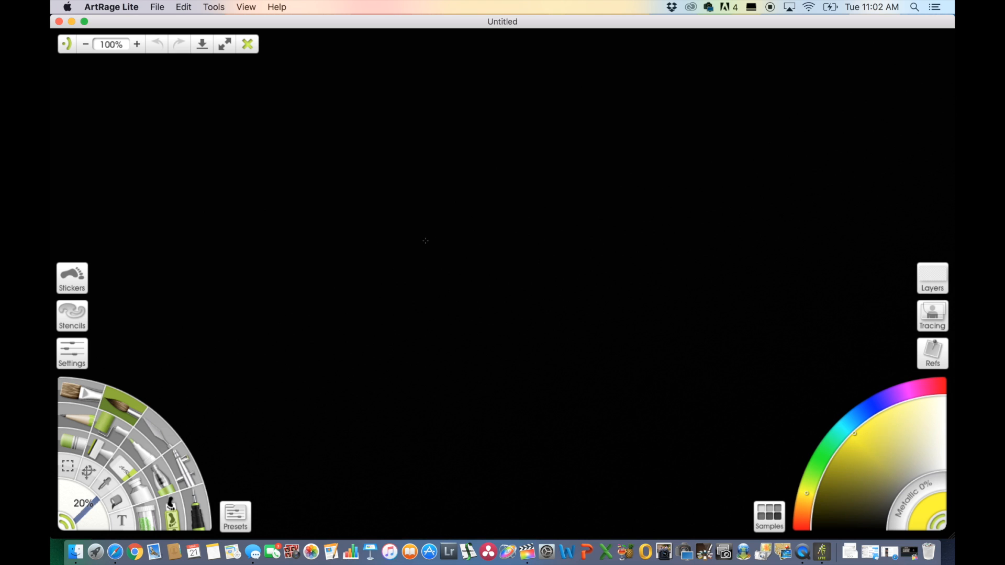
mouse_move(406, 212)
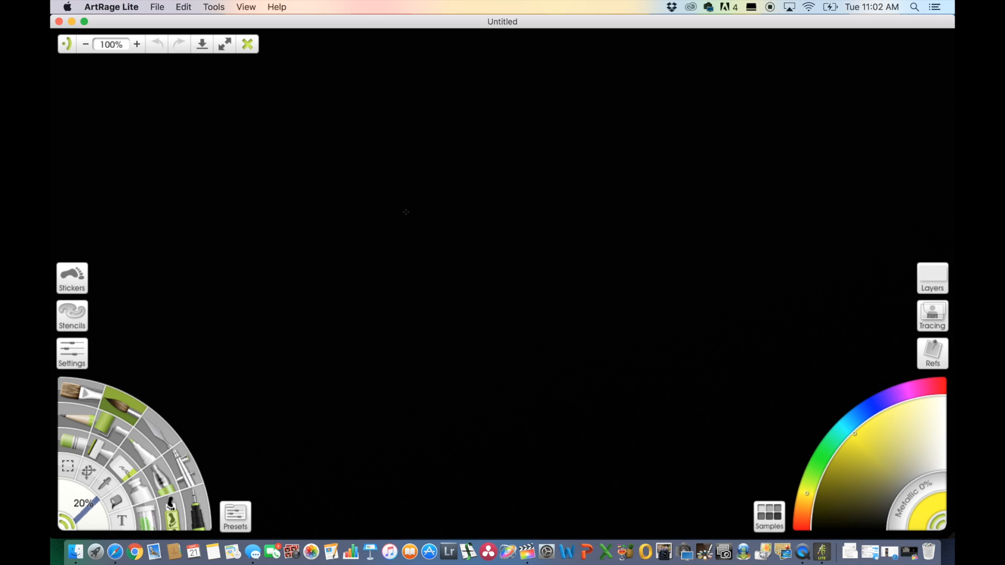
mouse_move(931, 315)
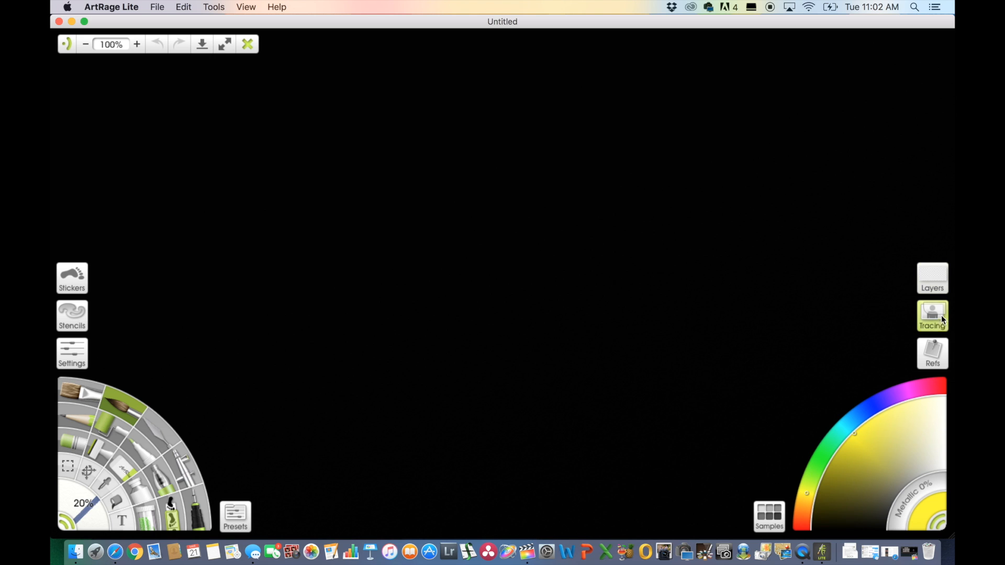
Step: Load HOW TO DRAW.jpg as the tracing image over the black canvas
click(932, 316)
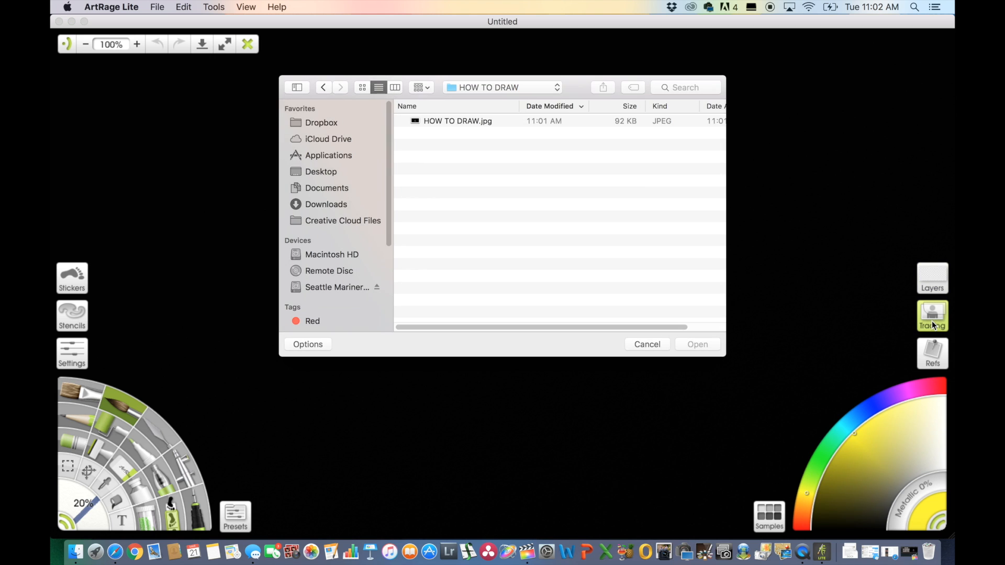
click(457, 121)
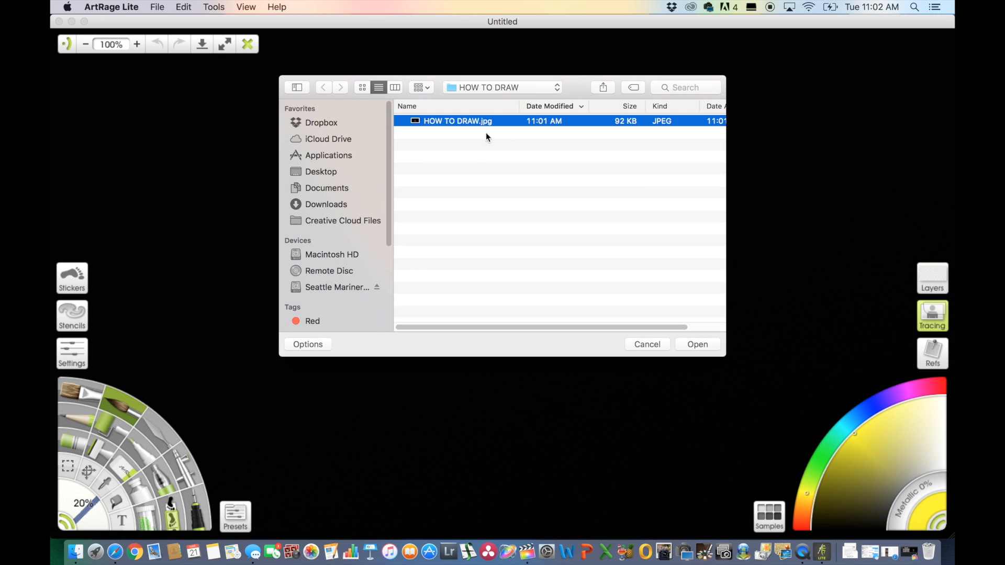
click(697, 344)
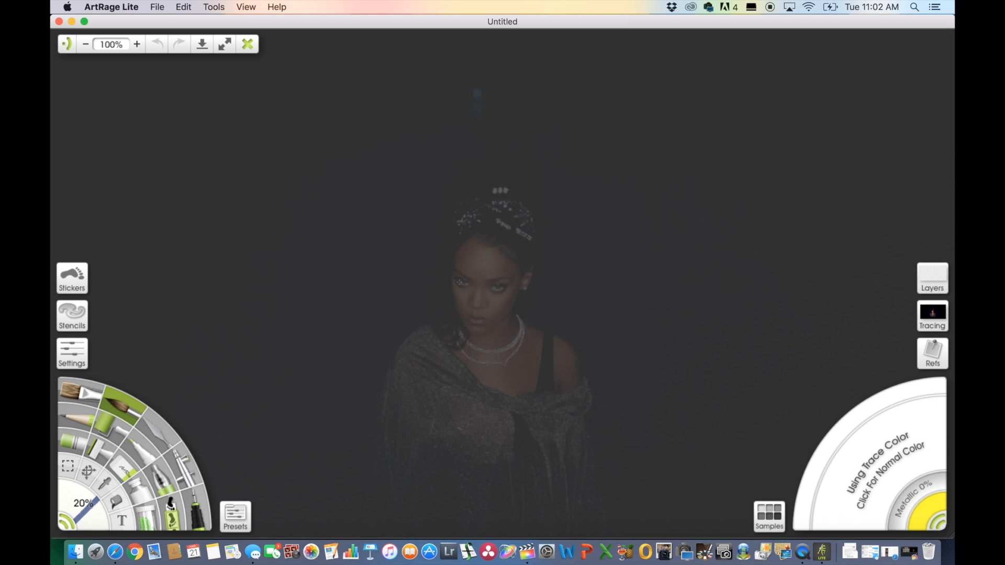
mouse_move(383, 293)
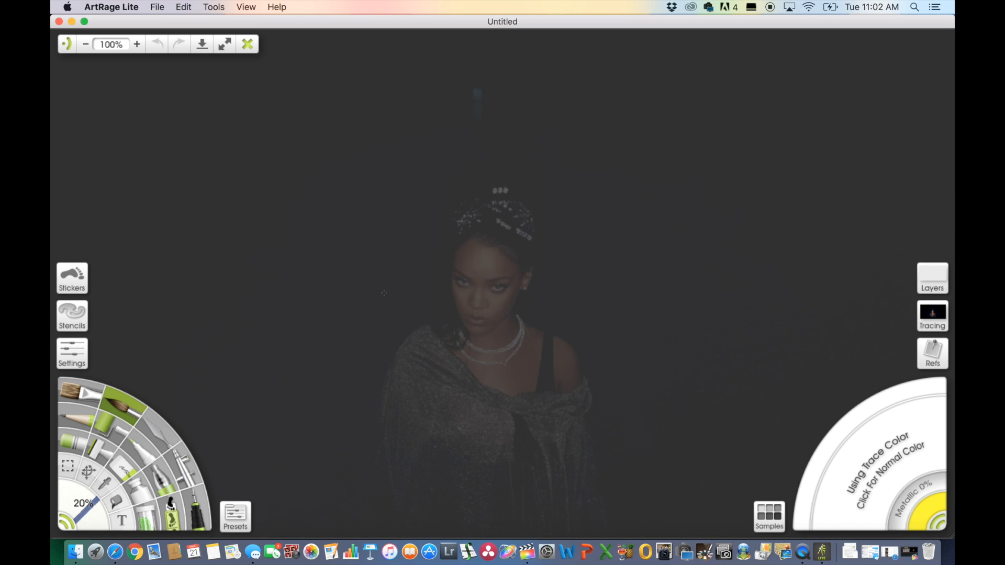
mouse_move(439, 242)
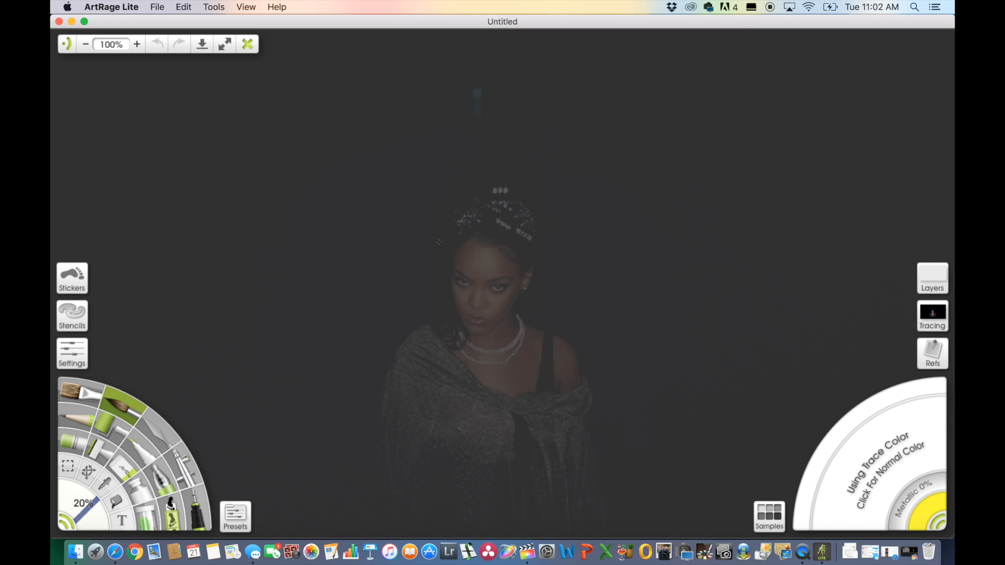
mouse_move(541, 297)
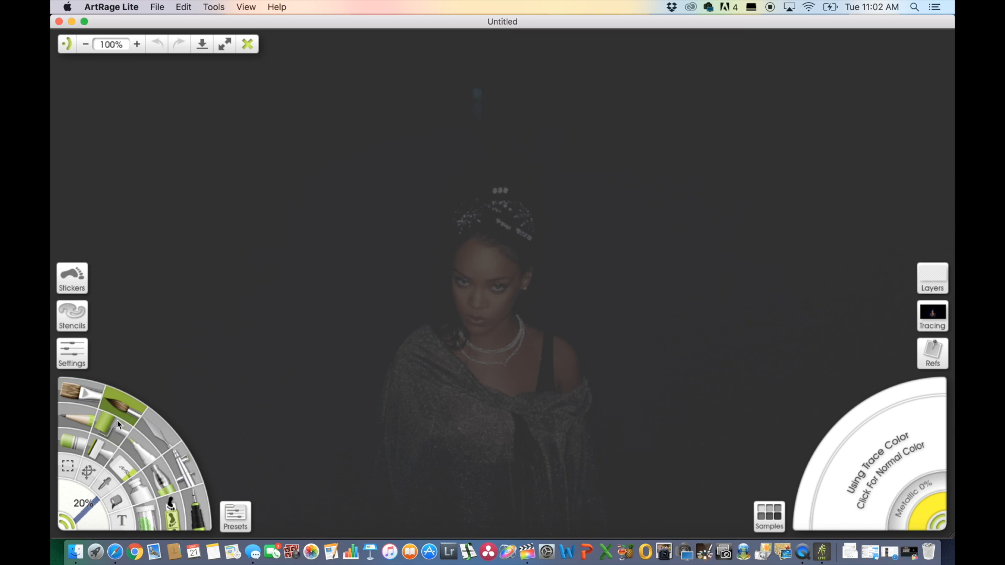
mouse_move(160, 442)
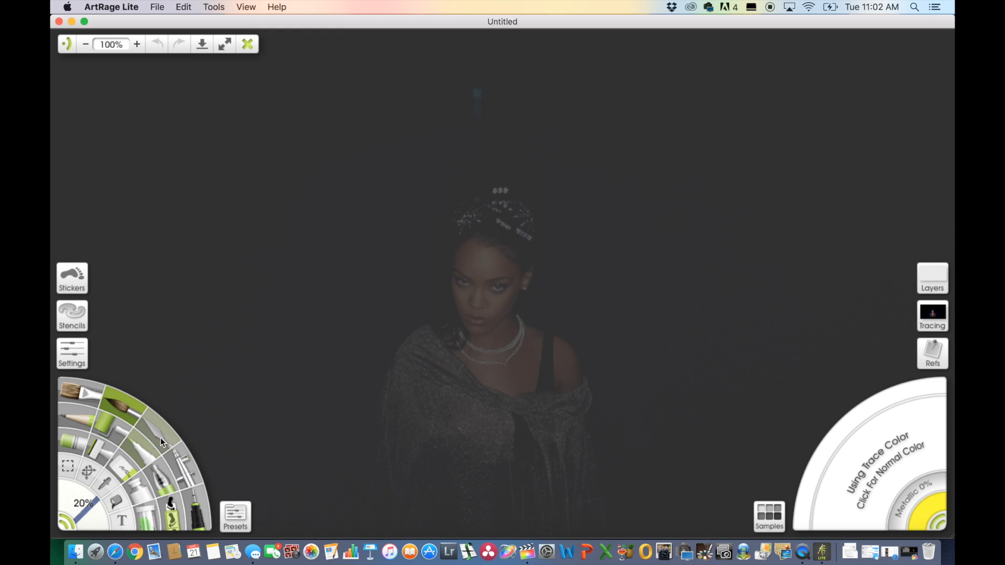
mouse_move(145, 496)
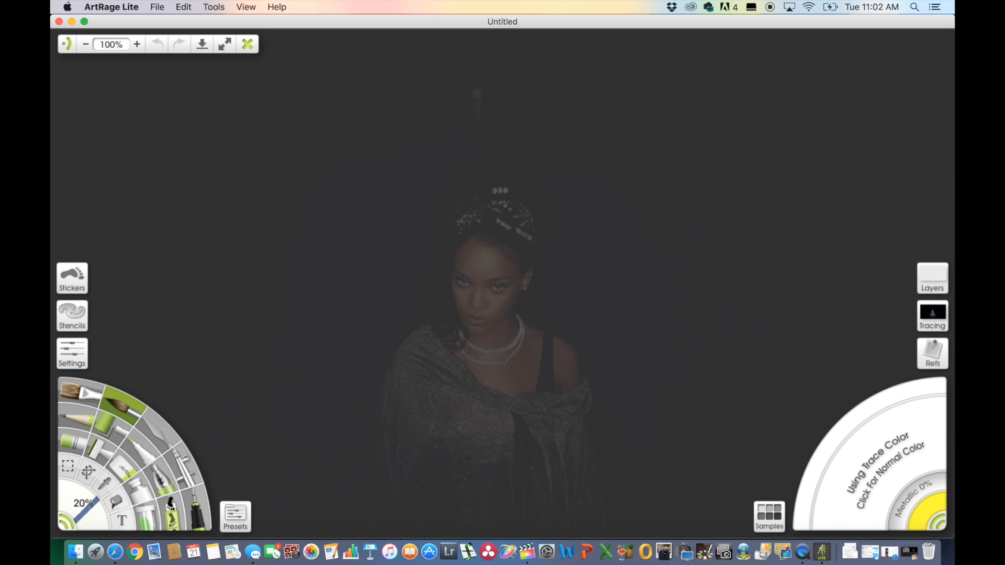
mouse_move(866, 465)
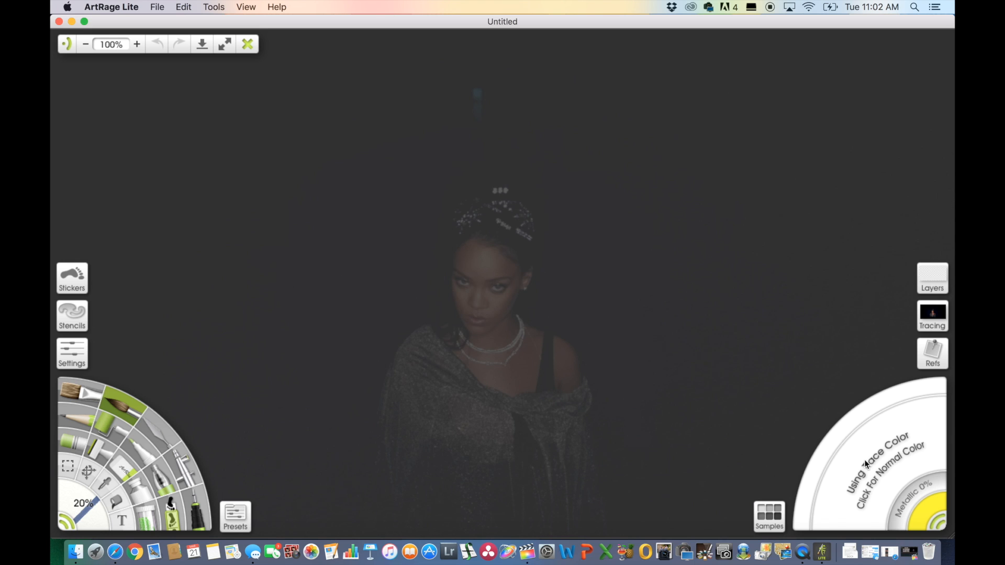
Step: Switch the colour panel from trace colours to normal colours for painting yellow
click(884, 462)
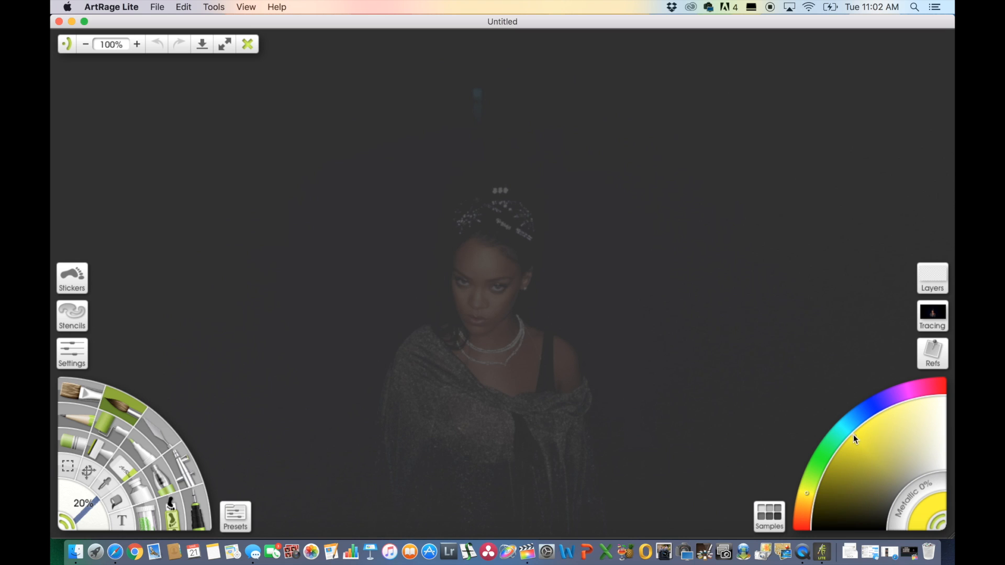
mouse_move(781, 262)
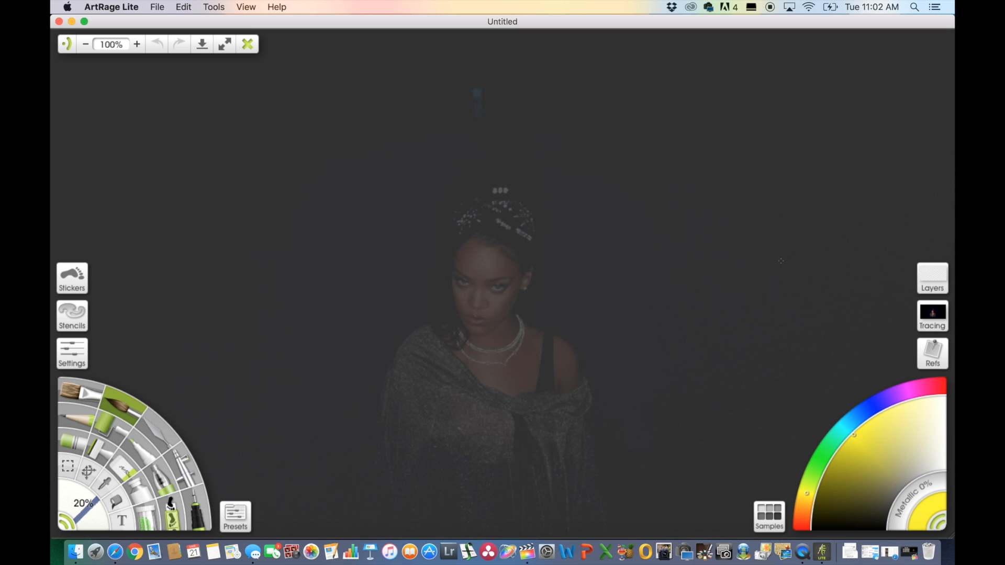
mouse_move(381, 420)
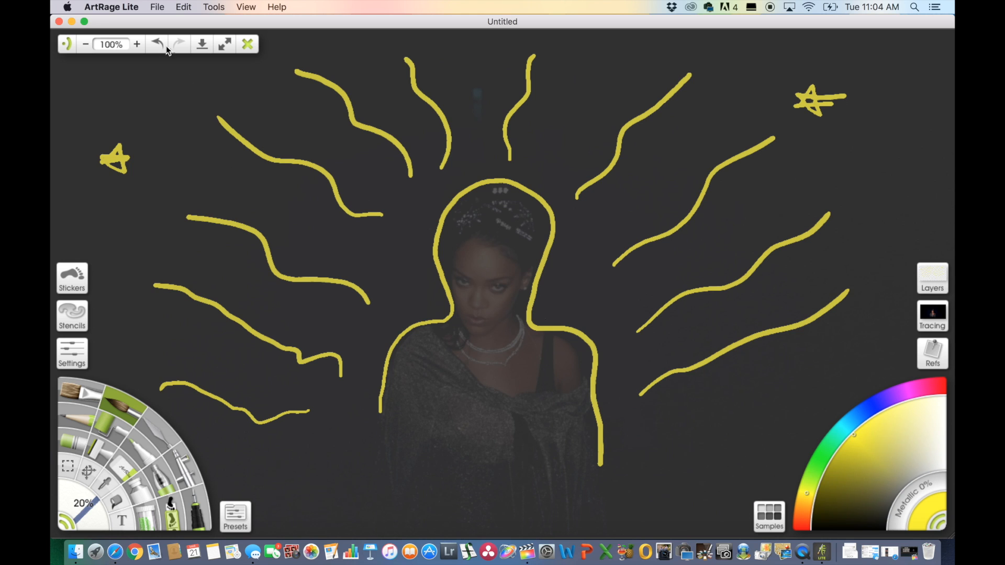
Step: Export the painting as an image, choosing the HOW TO DRAW folder as destination
click(156, 7)
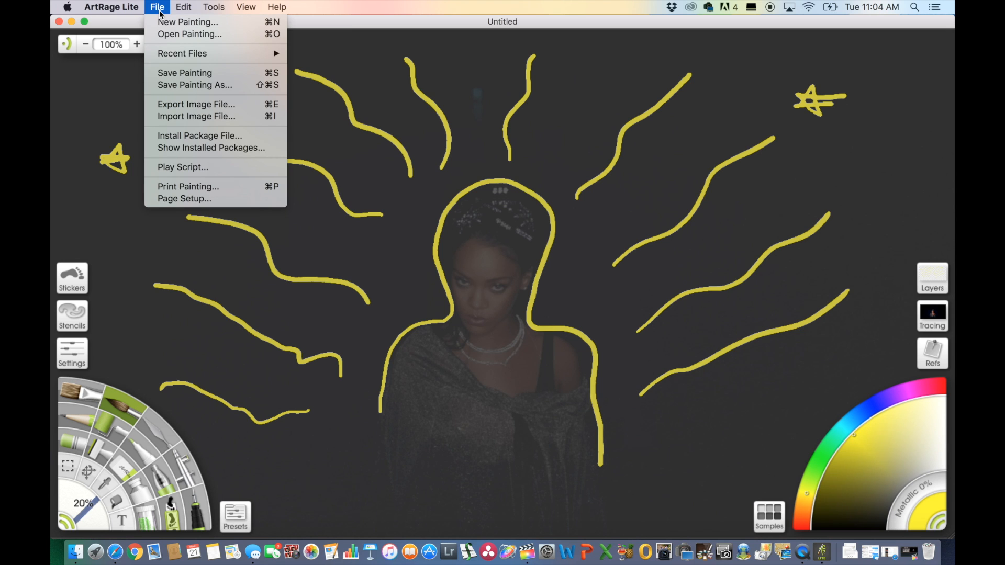
mouse_move(196, 104)
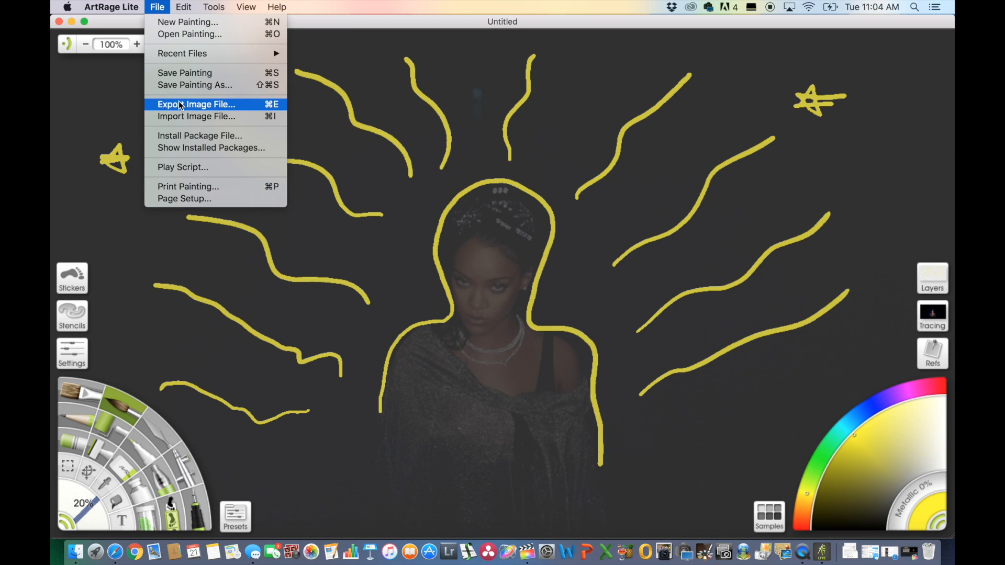
click(197, 103)
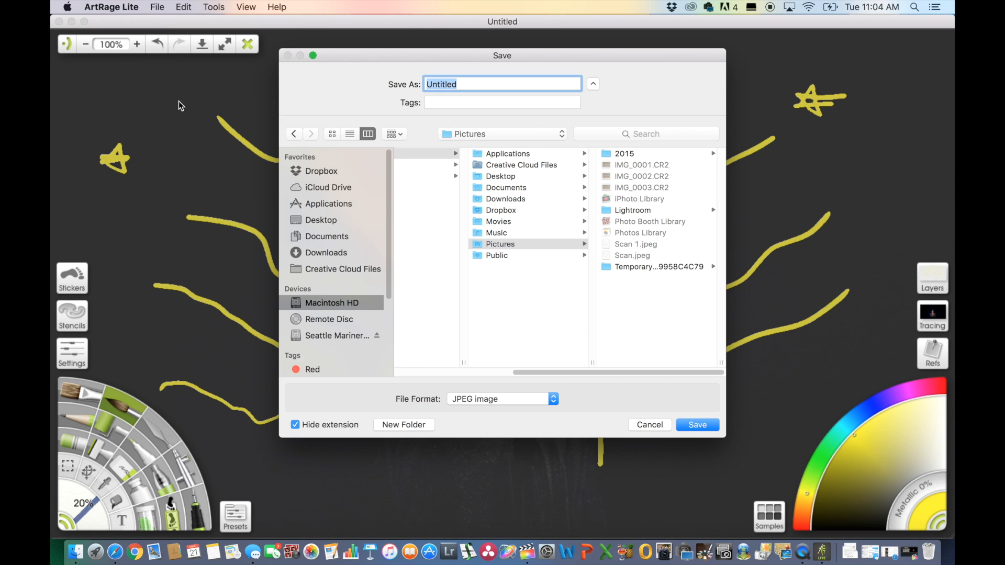
mouse_move(501, 244)
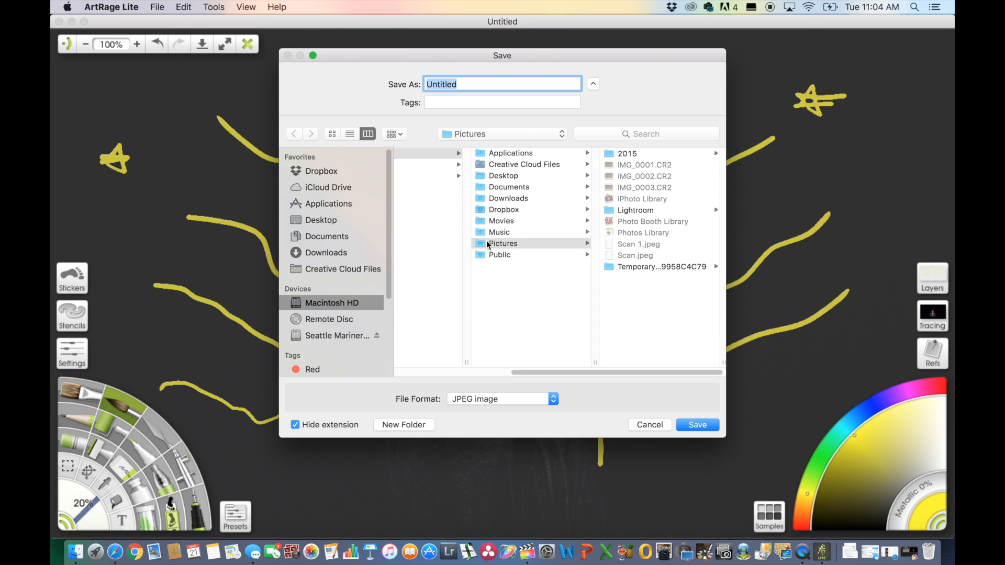
click(325, 252)
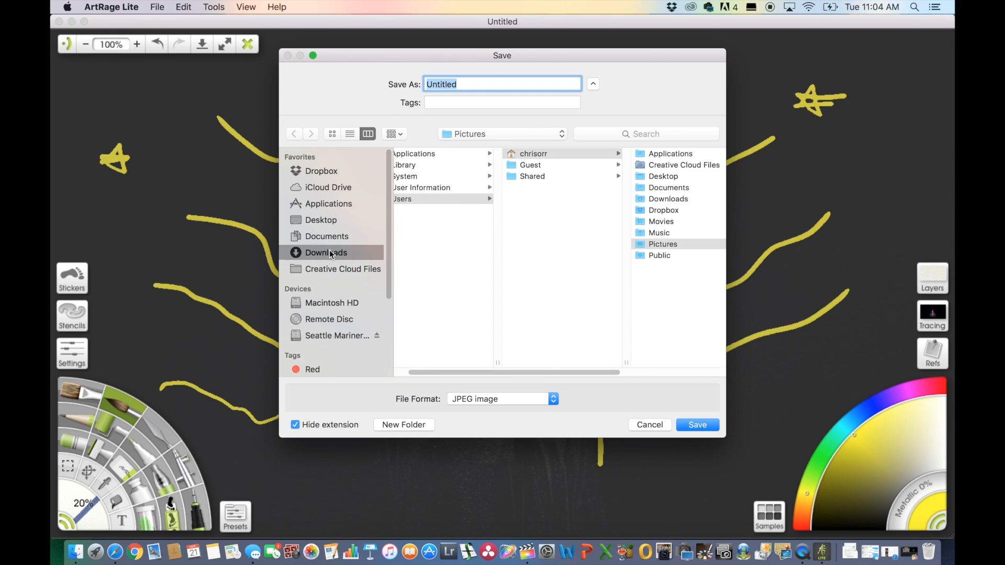
click(320, 220)
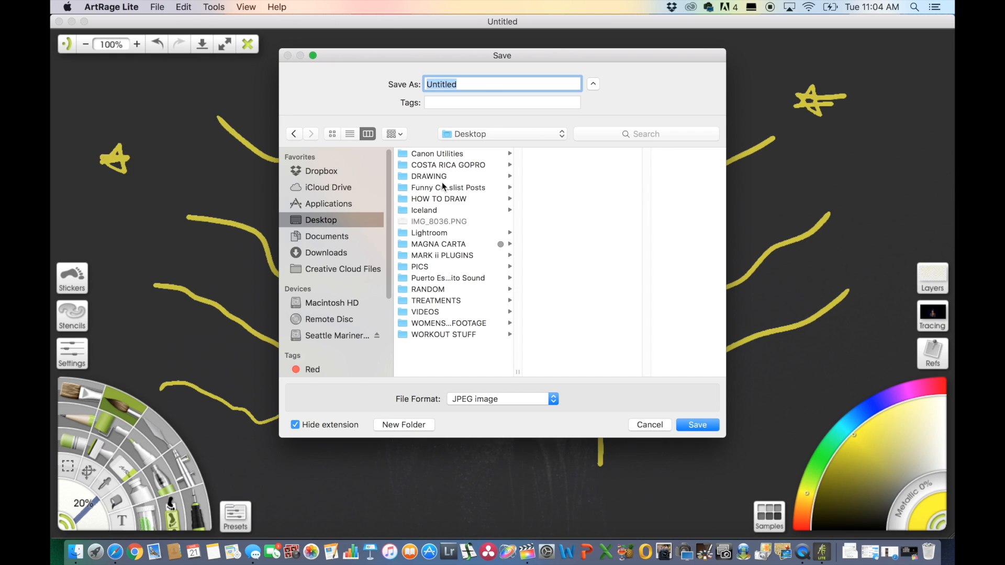
click(437, 198)
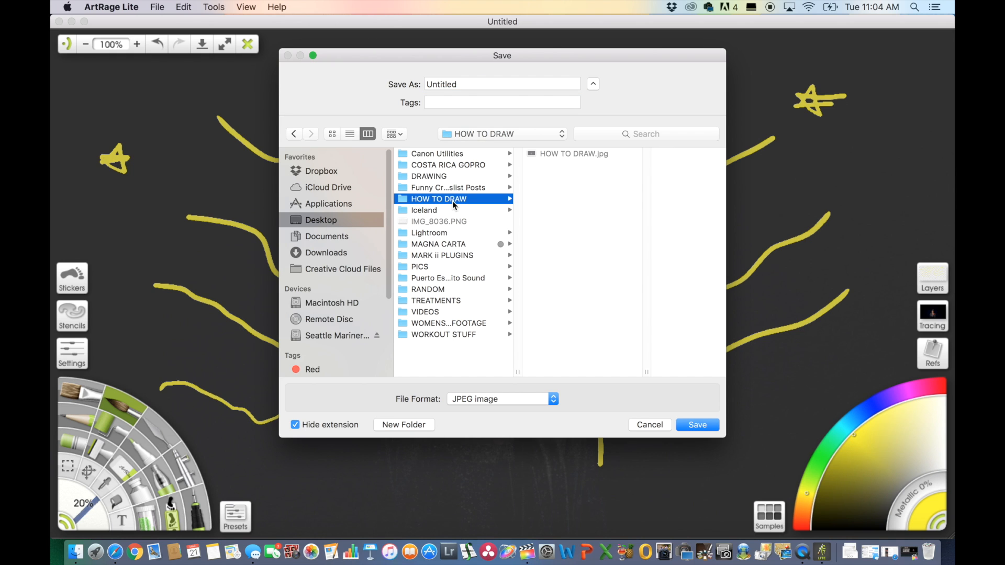
mouse_move(439, 93)
text(1)
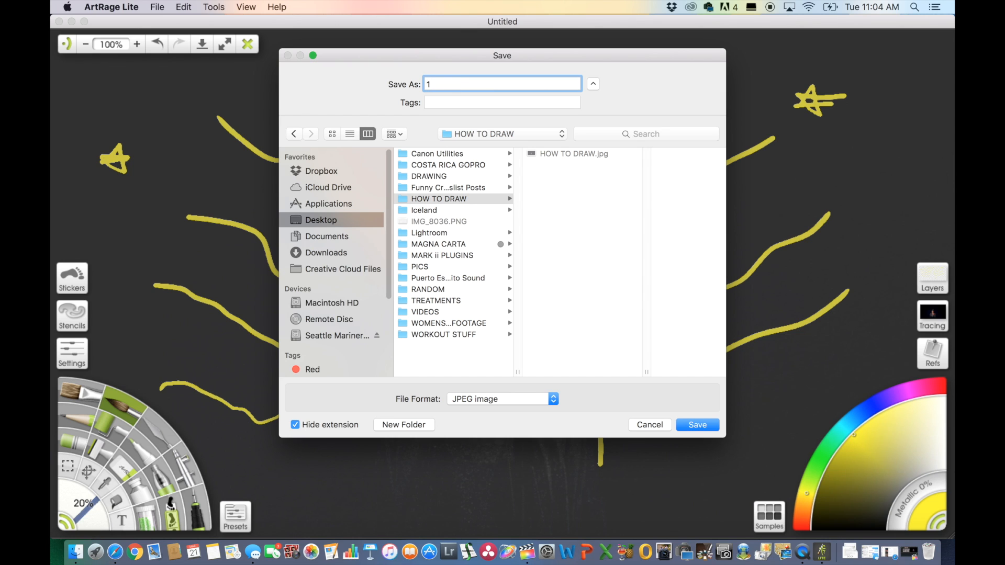
mouse_move(555, 411)
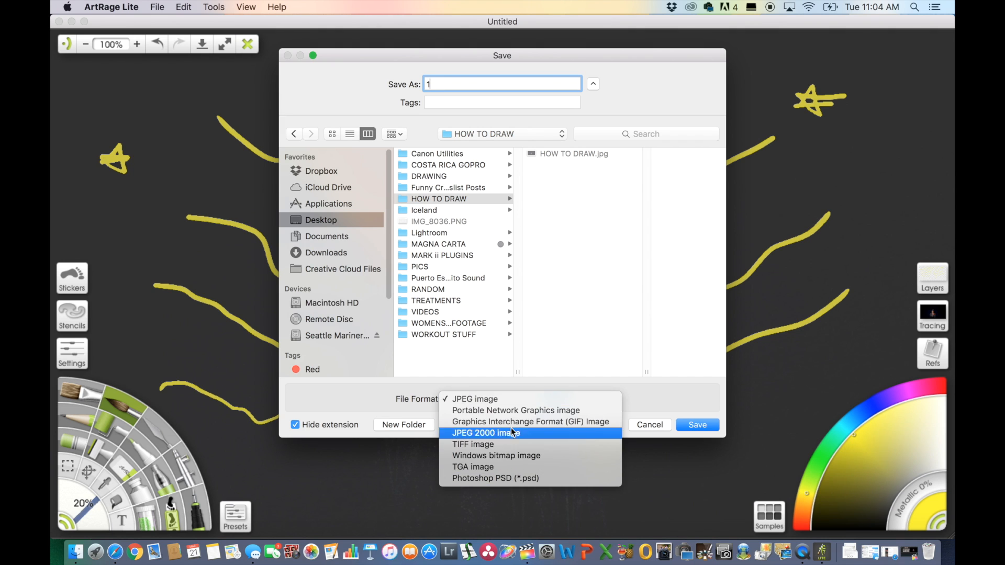
Step: Save the drawing as JPEG image '1.jpeg' in that folder
click(474, 399)
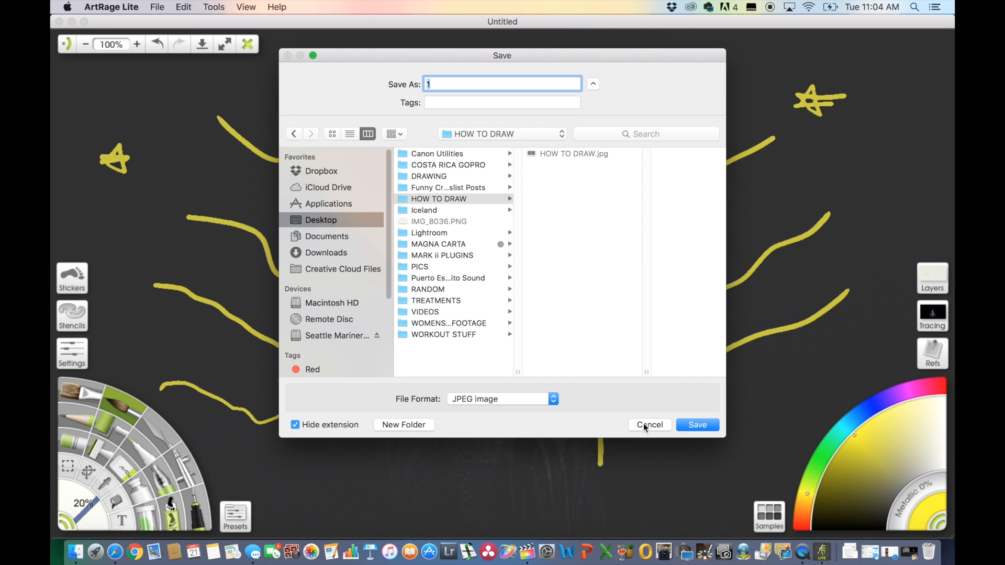
click(649, 425)
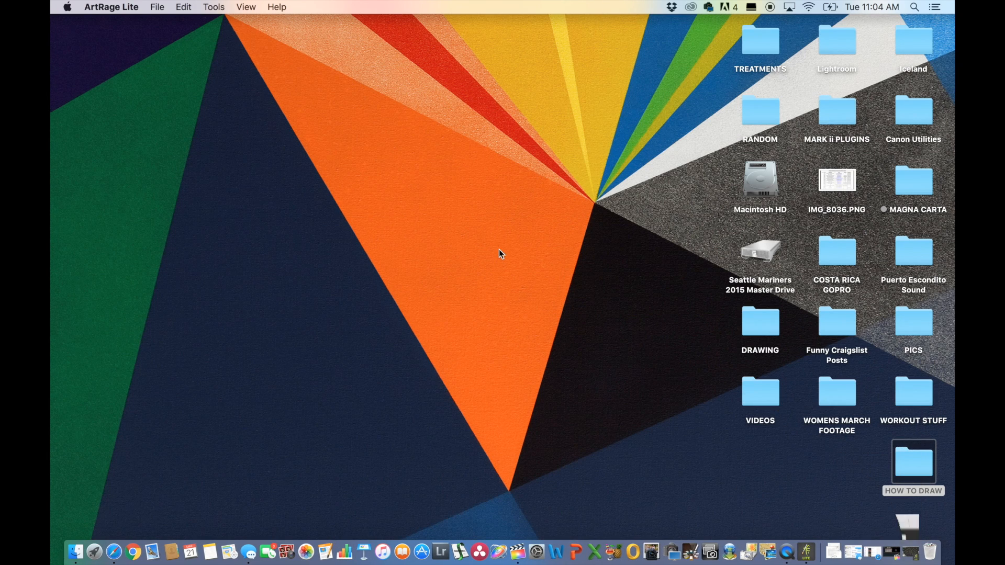
Step: Check 1.jpeg inside the desktop HOW TO DRAW folder, then close the Finder window
click(75, 551)
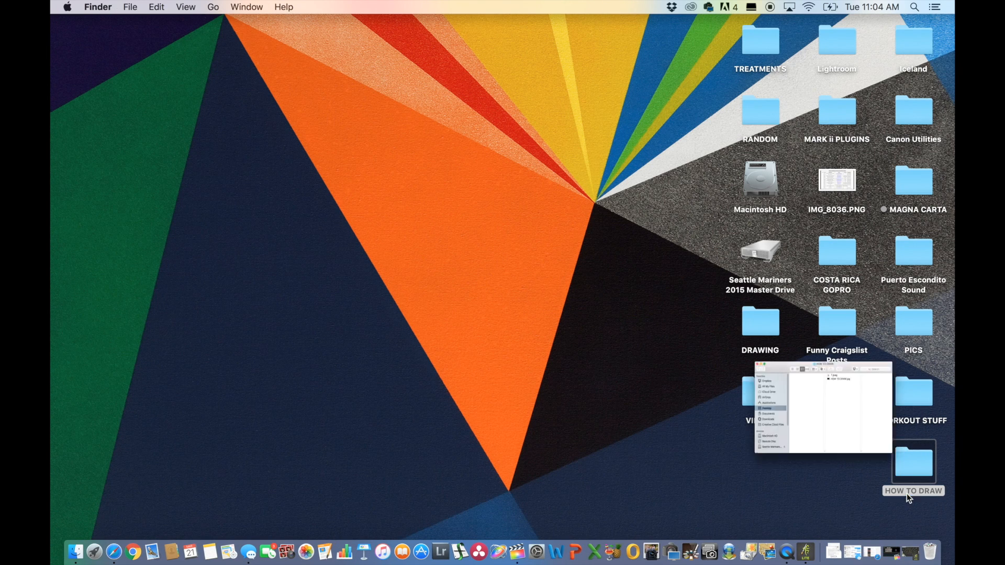
double_click(912, 461)
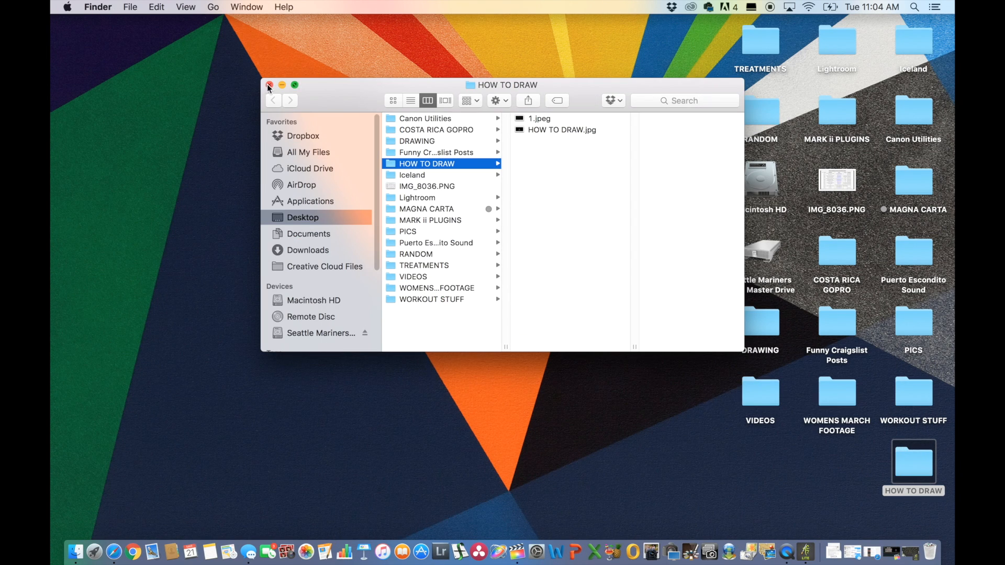
click(269, 84)
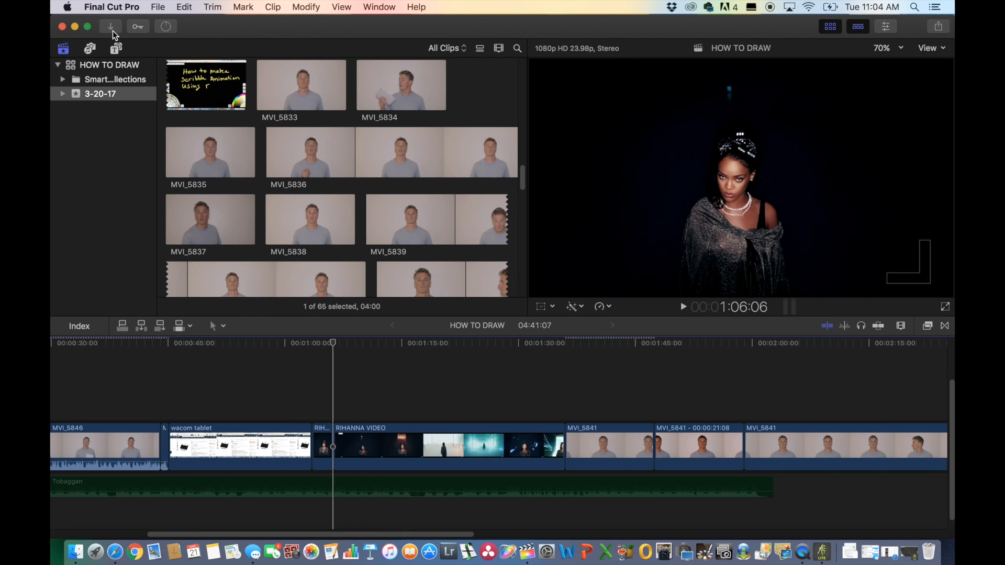
Step: Import 1.jpeg from the HOW TO DRAW desktop folder into the 3-20-17 event
click(110, 26)
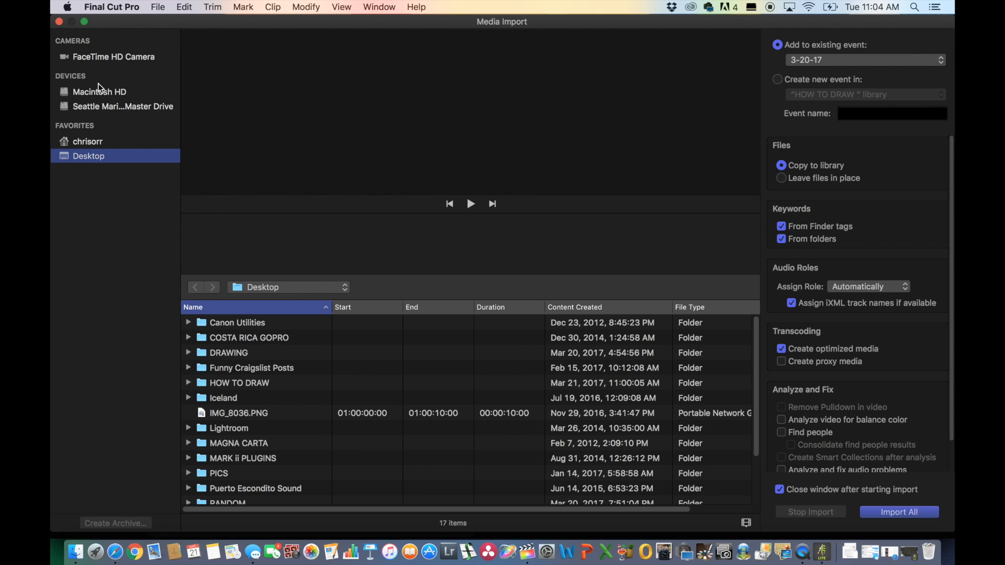
mouse_move(295, 446)
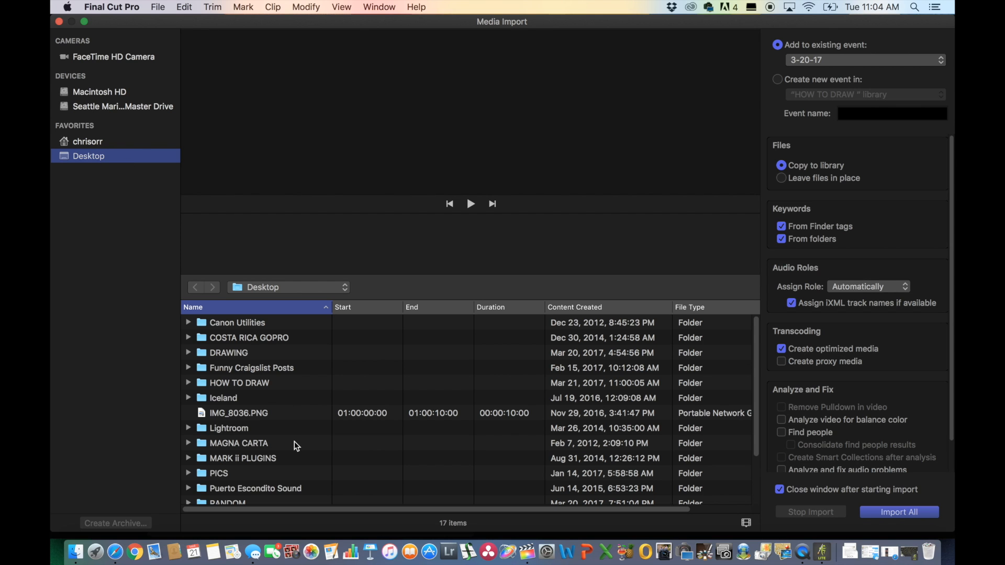
scroll(down, 3)
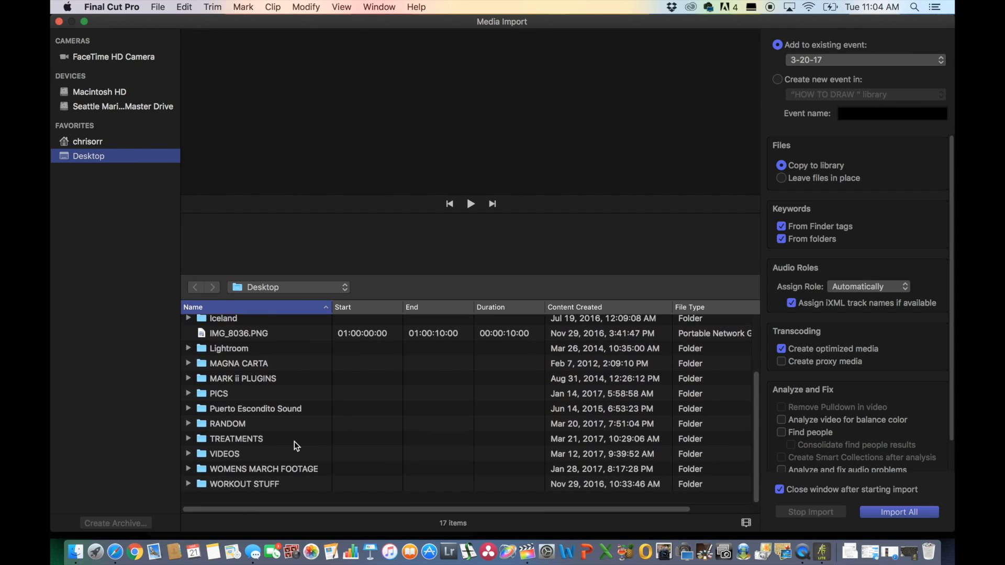
scroll(up, 3)
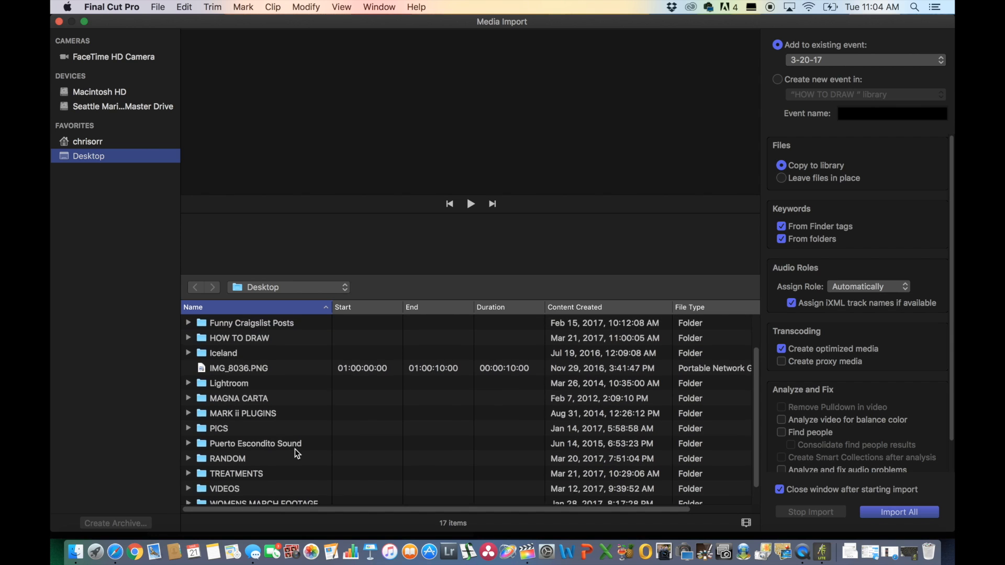
scroll(up, 3)
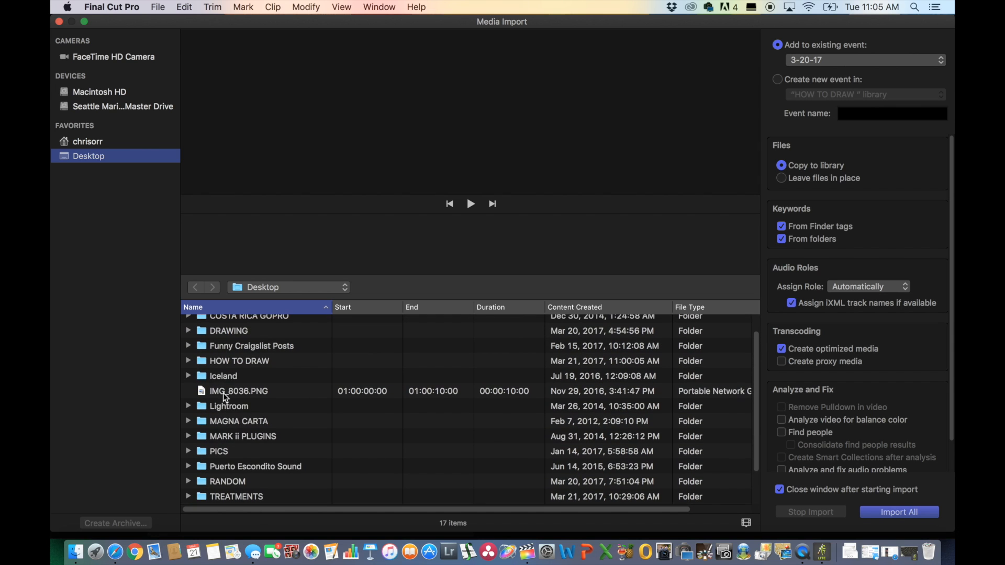
click(188, 361)
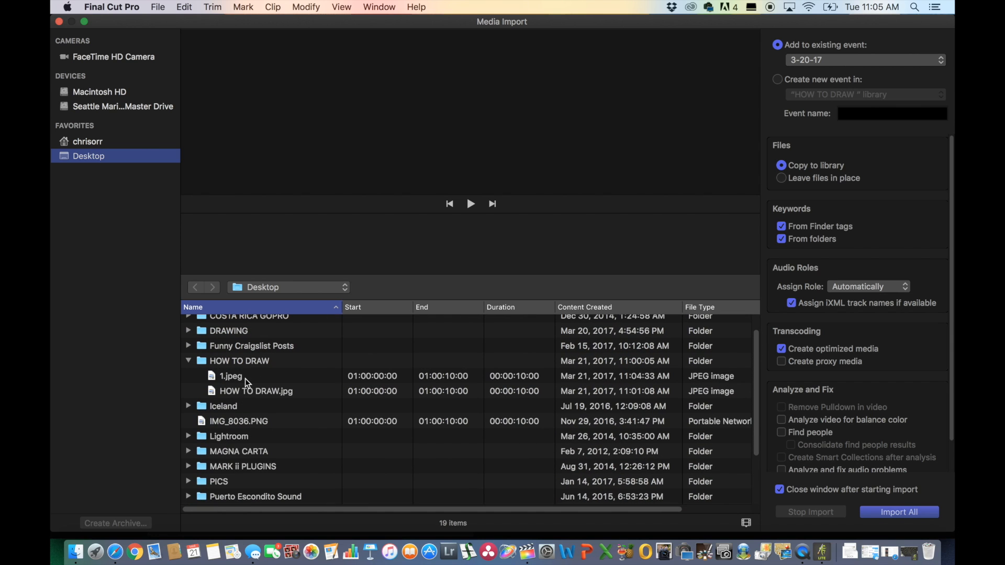
click(230, 375)
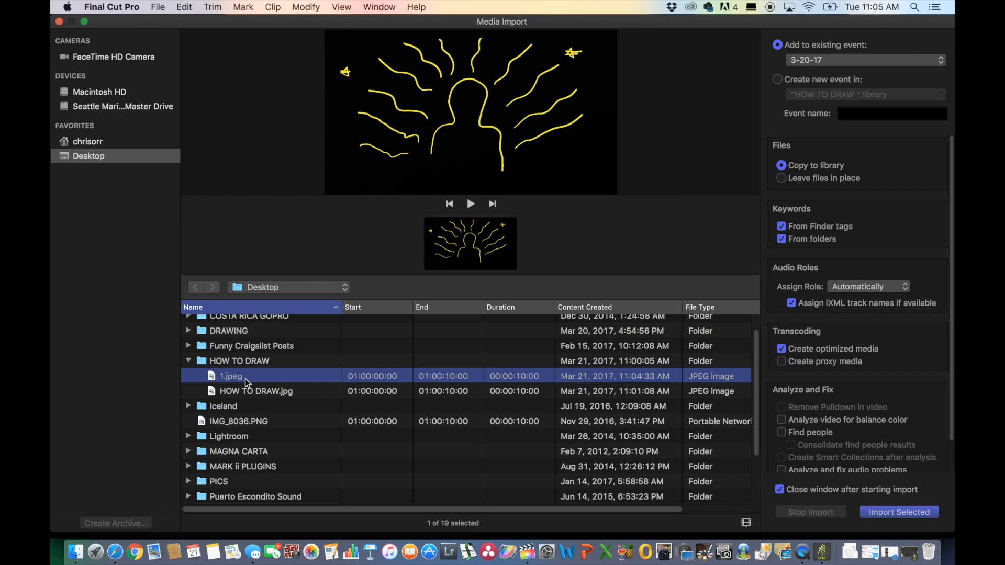
mouse_move(897, 511)
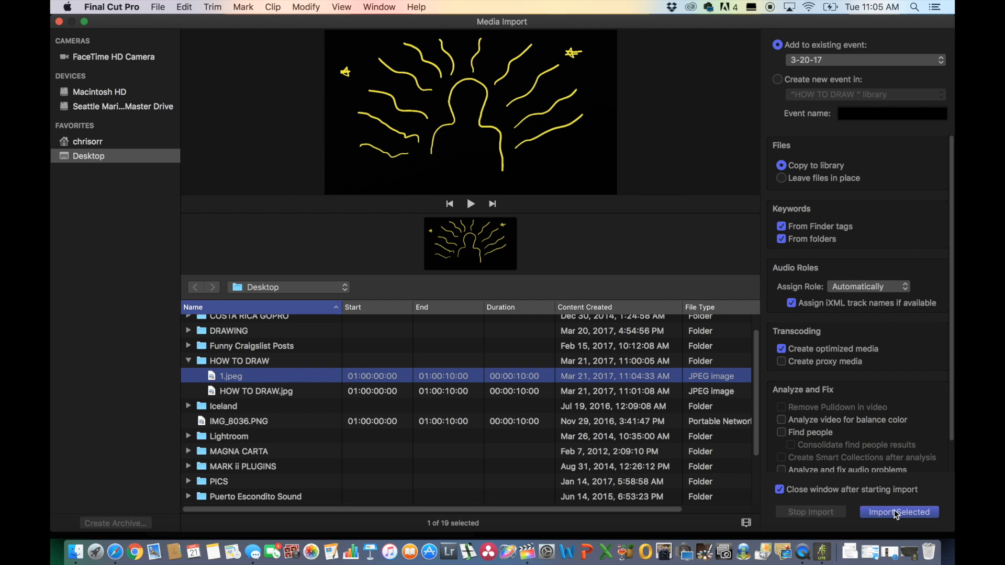
click(898, 512)
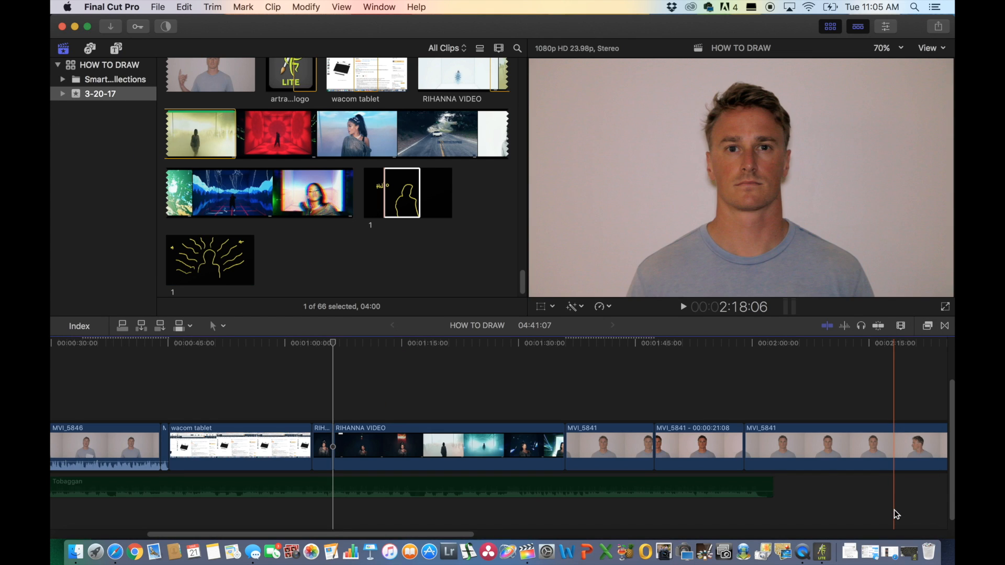
Step: Place the imported 1 clip above RIHANNA VIDEO in the timeline as a connected clip
click(209, 260)
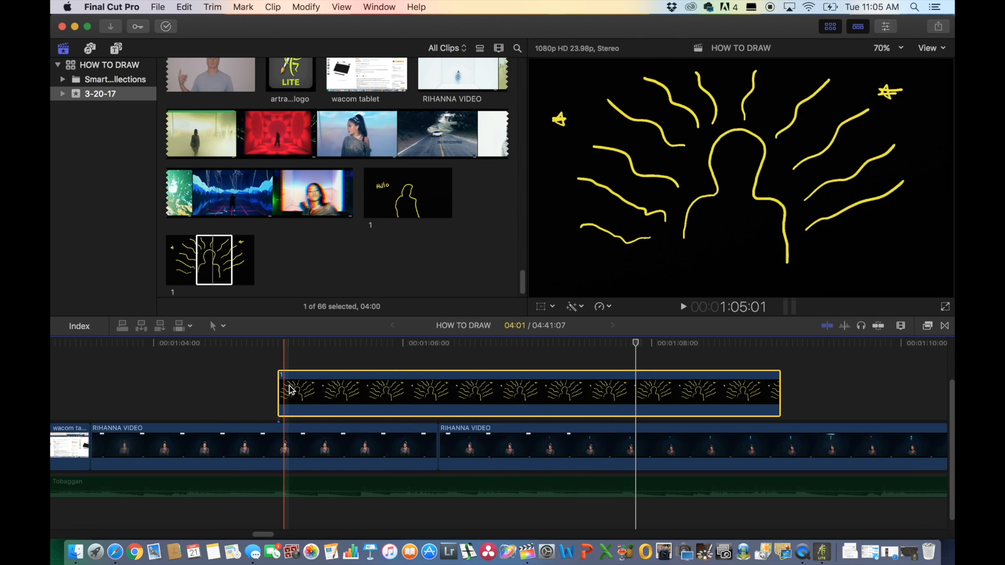
click(429, 387)
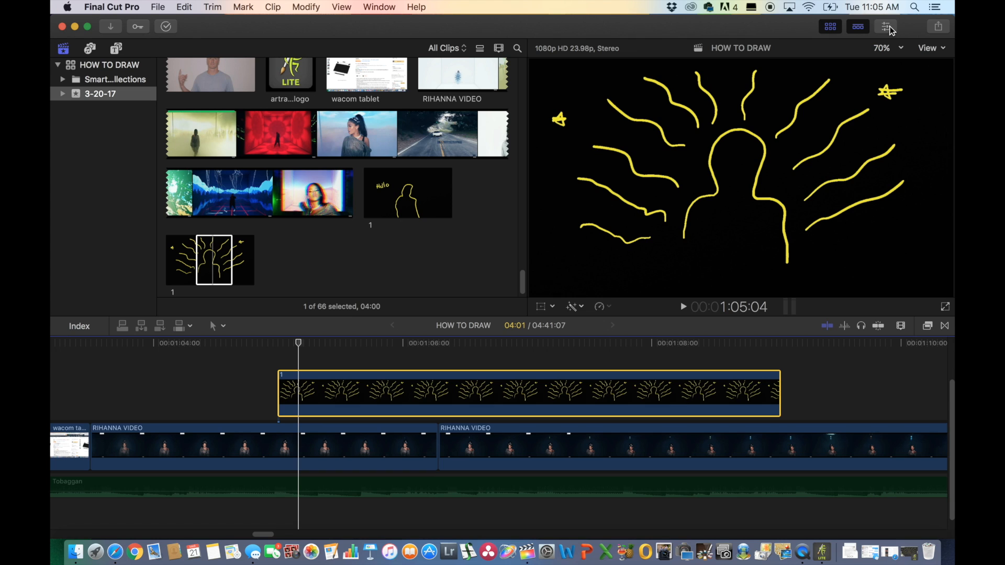
Step: Set the drawing clip's Compositing blend mode to Screen in the Inspector
click(886, 26)
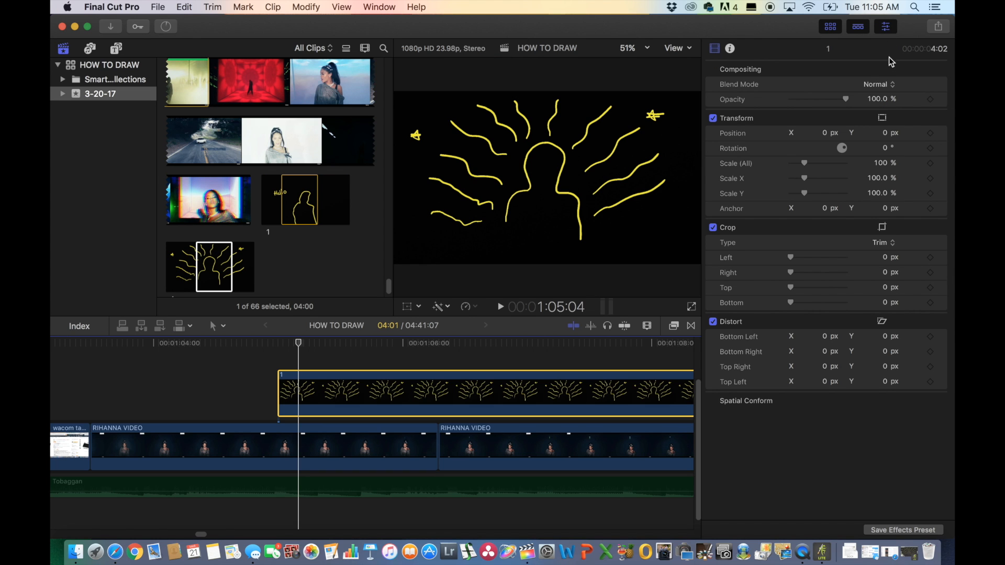
click(875, 84)
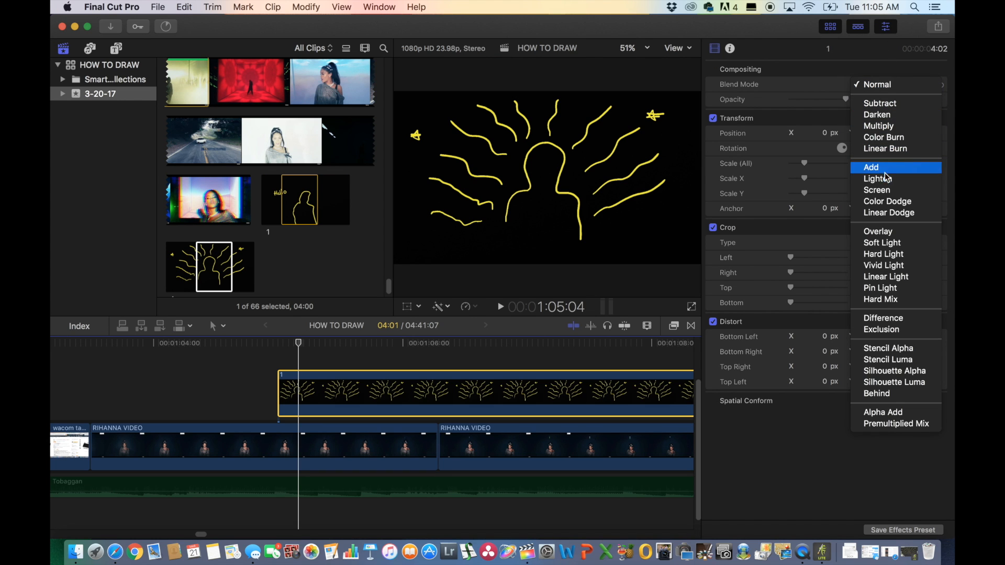
mouse_move(852, 97)
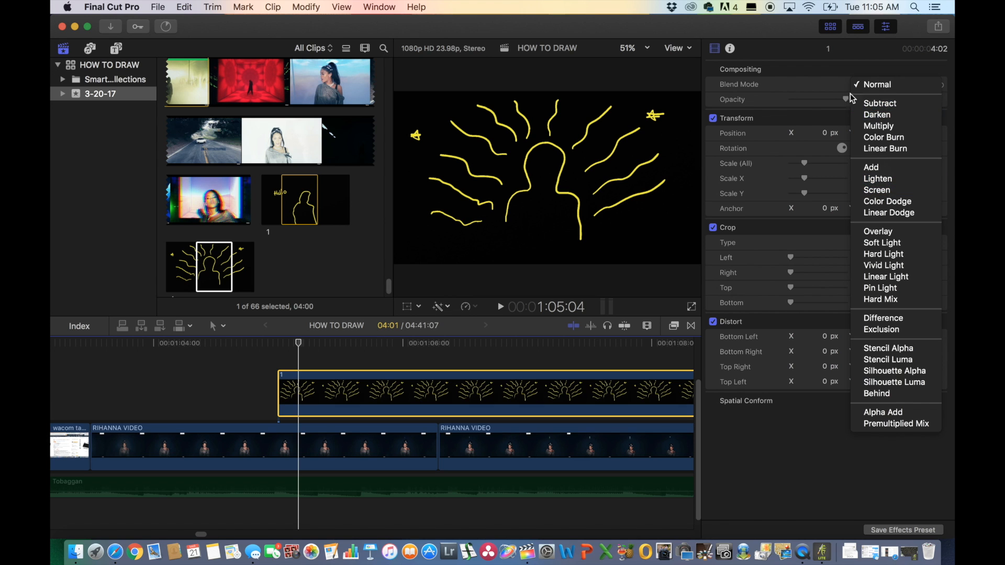
mouse_move(877, 191)
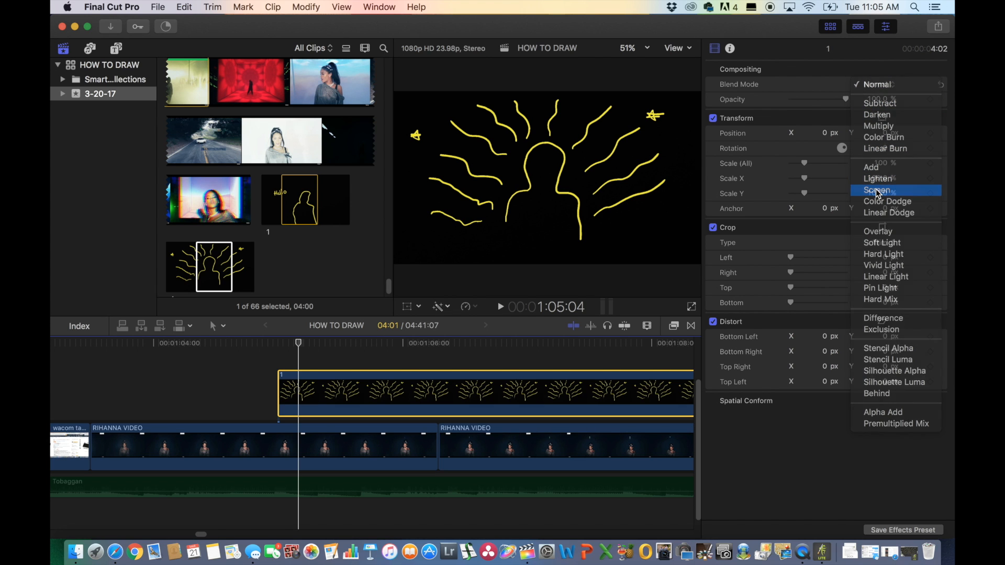
click(876, 190)
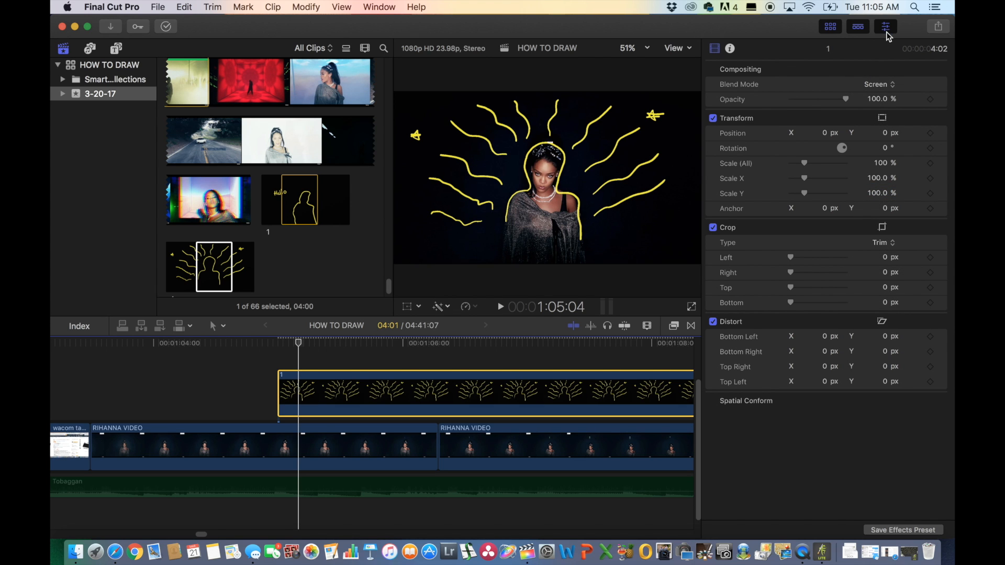
click(885, 26)
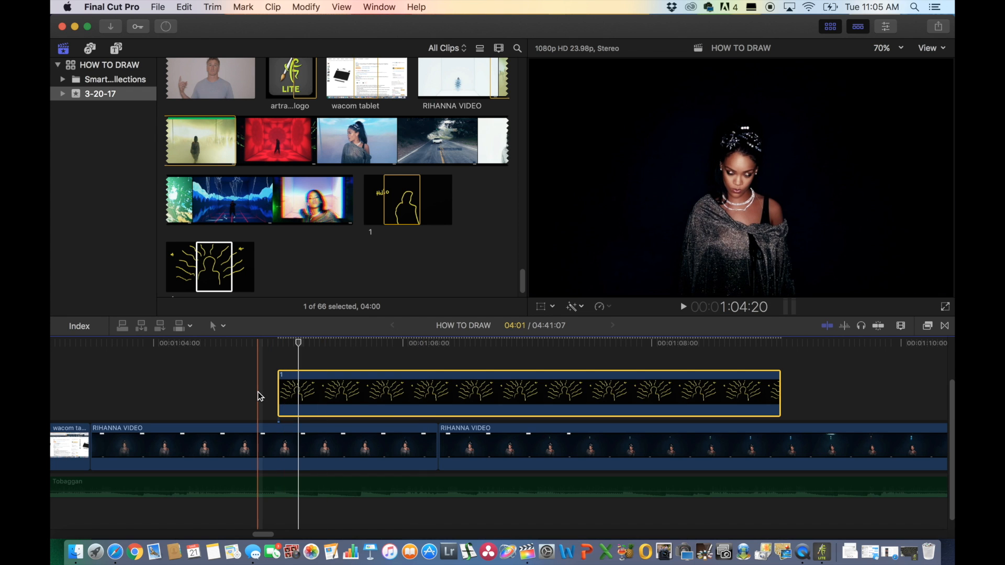
Step: Trim the connected drawing clip down to a few frames above RIHANNA VIDEO
click(683, 306)
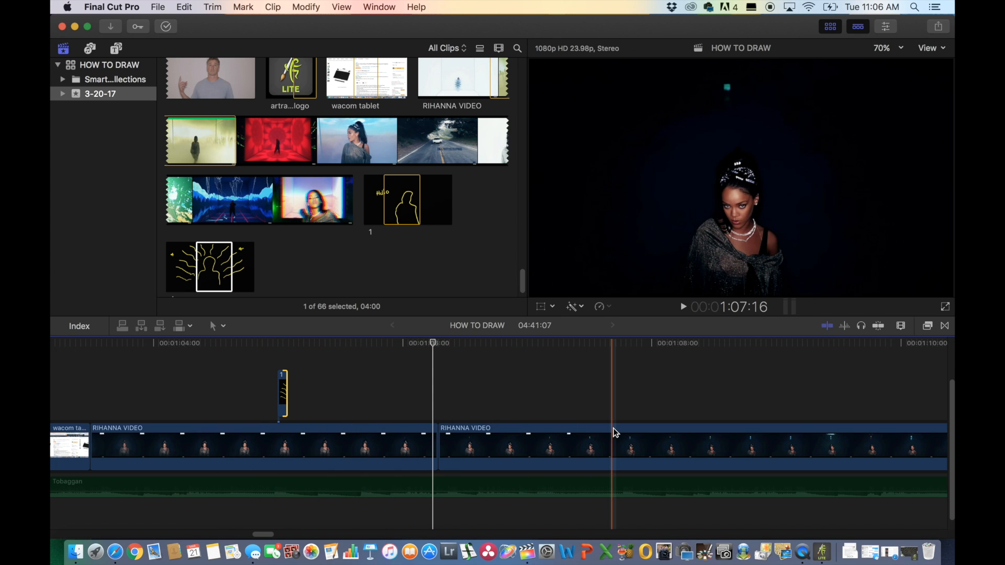
scroll(left, 3)
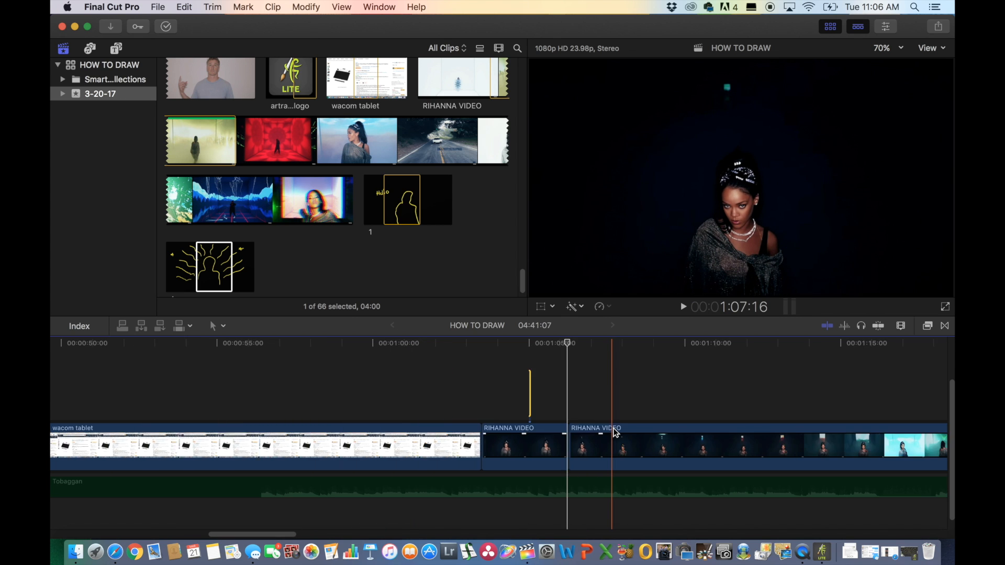